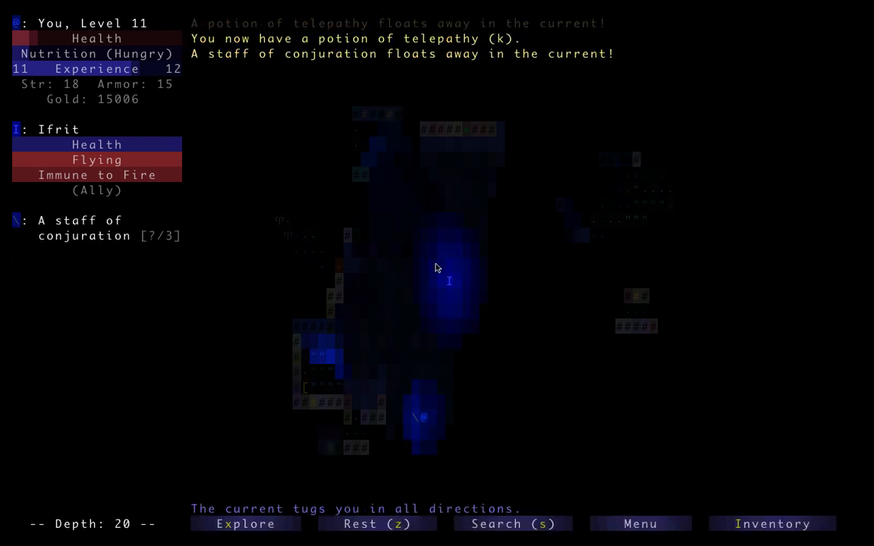
Inspect the drifting staff of conjuration, then bring up the Apply item list
left_click(93, 228)
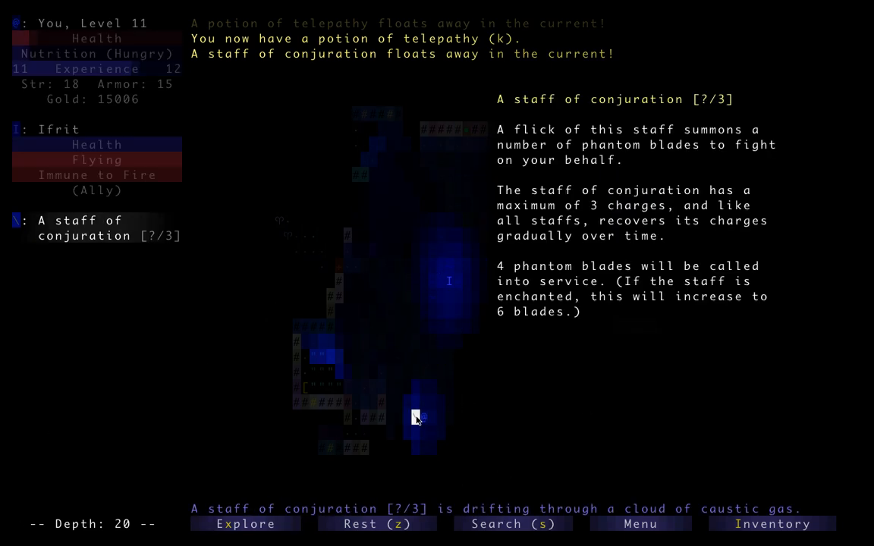
key("a")
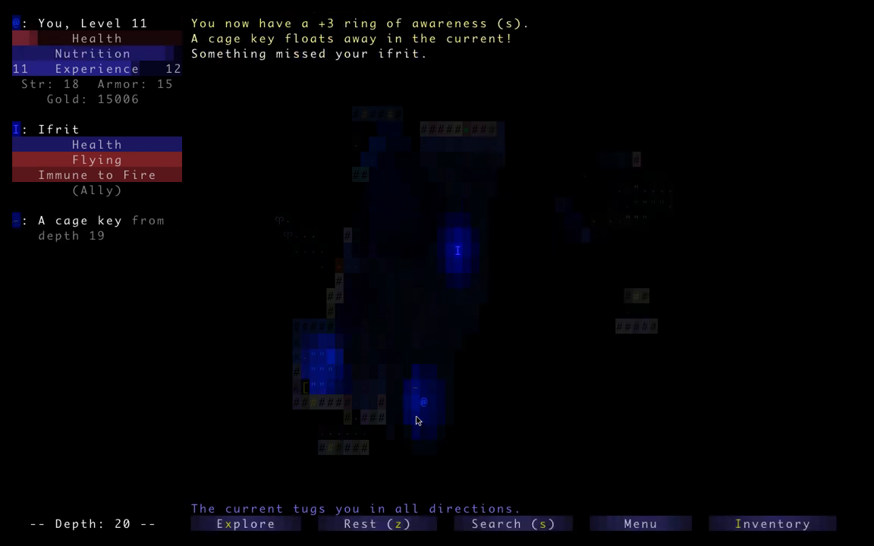
key("a")
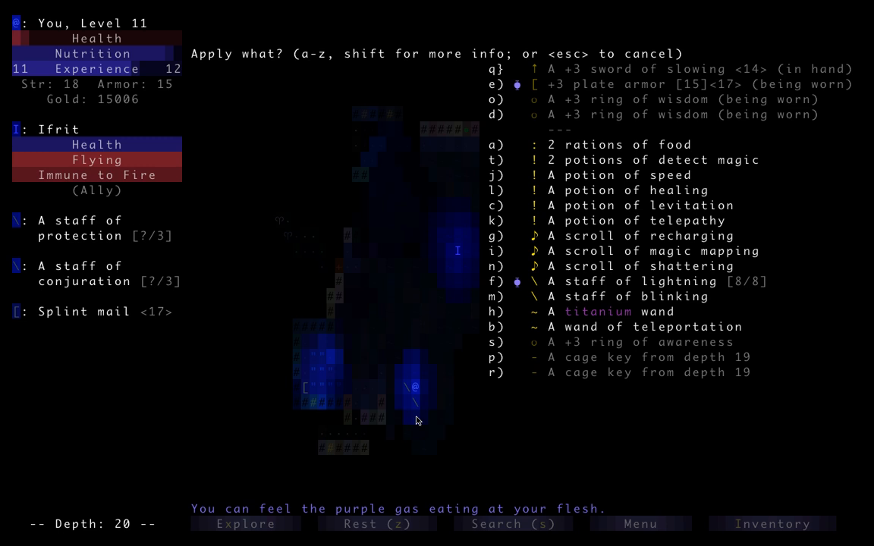
key("l")
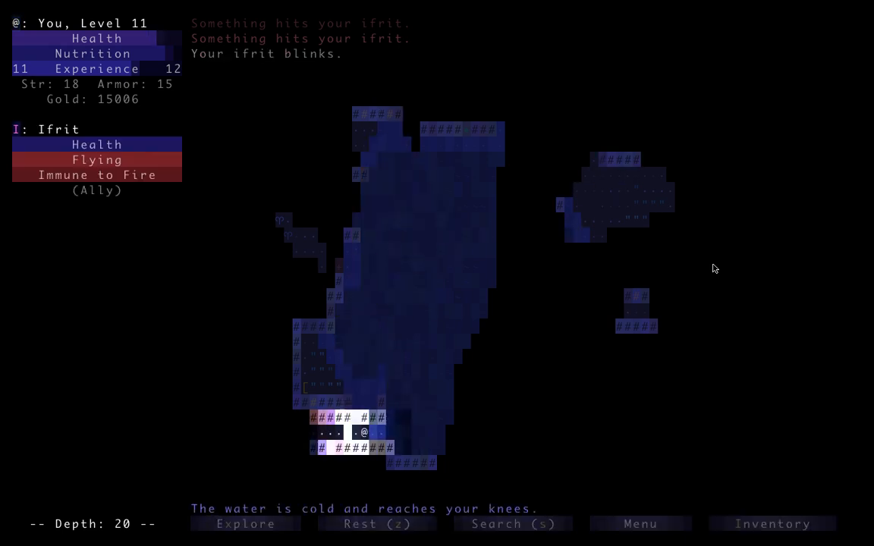
Travel through the western fungus caverns and northern rooms of depth 20
left_click(245, 524)
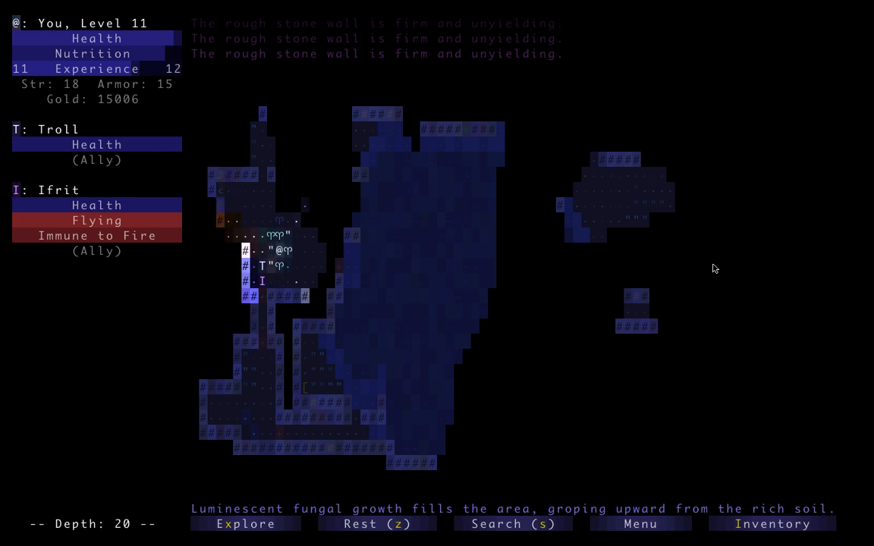
left_click(772, 524)
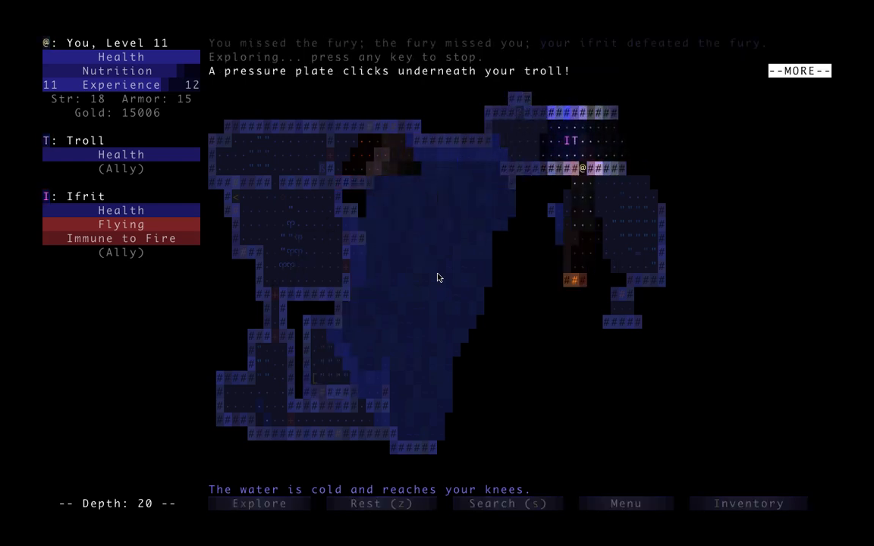
Acknowledge the pressure plate message and travel east to collect food and gold
key("space")
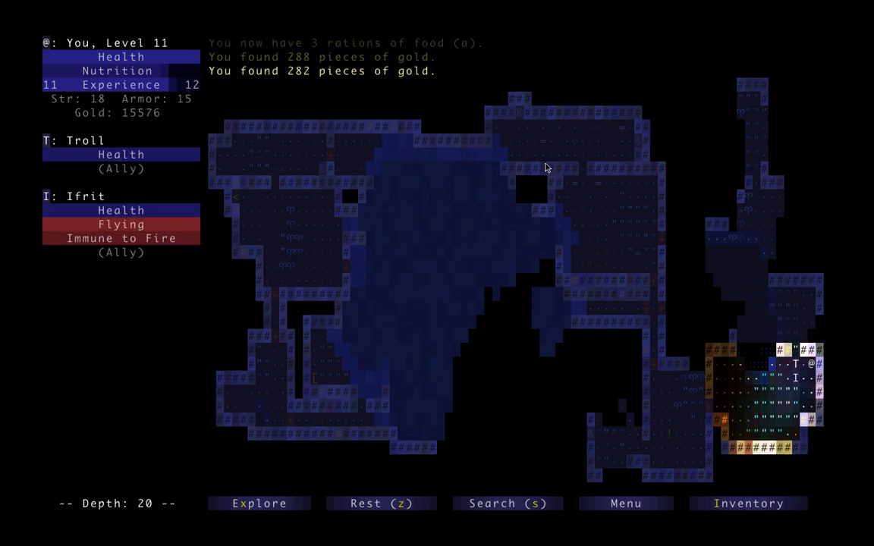
left_click(259, 503)
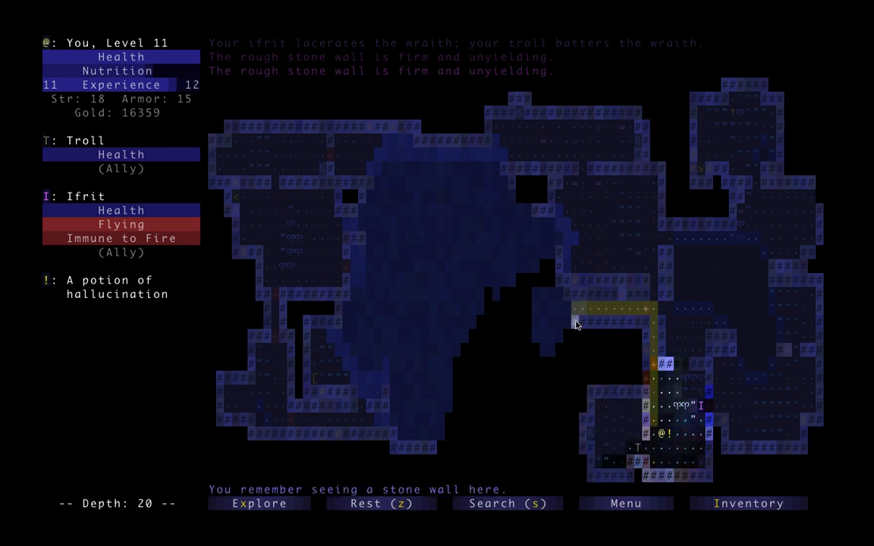
mouse_move(272, 184)
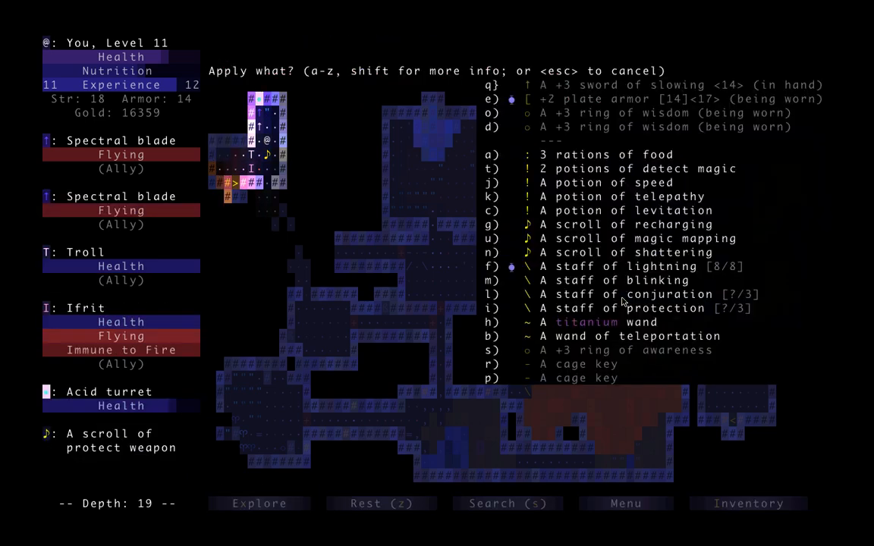
Zap the staff of conjuration, then travel on to take the dagger and gold
left_click(492, 266)
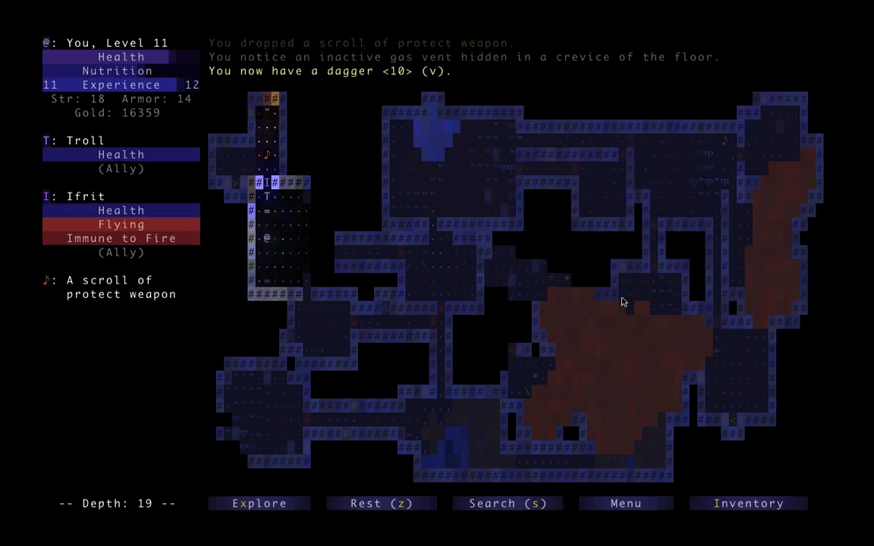
left_click(259, 503)
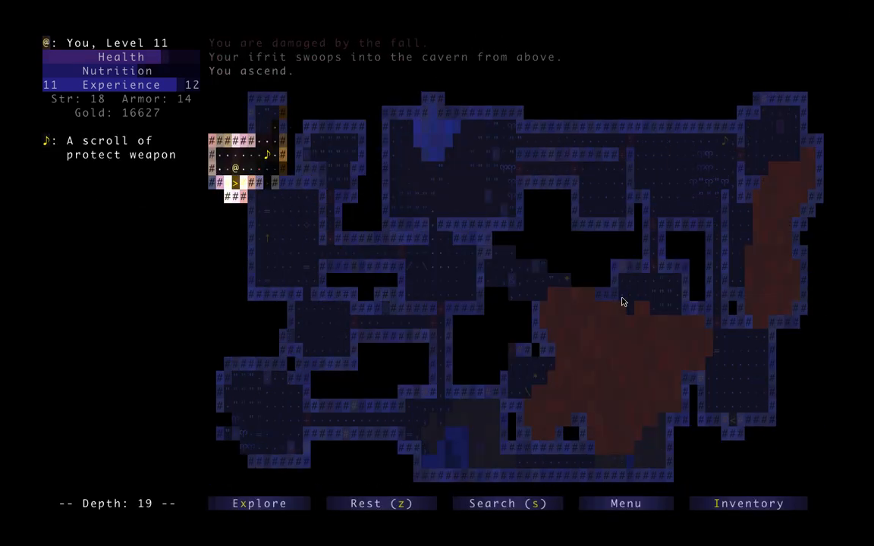
Travel to the upward staircase and free the shackled imp as an ally
left_click(748, 503)
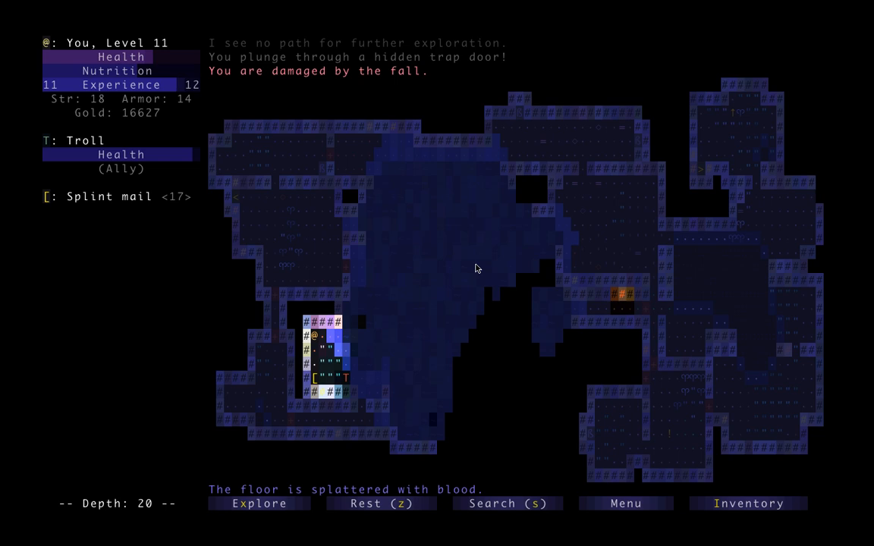
left_click(259, 503)
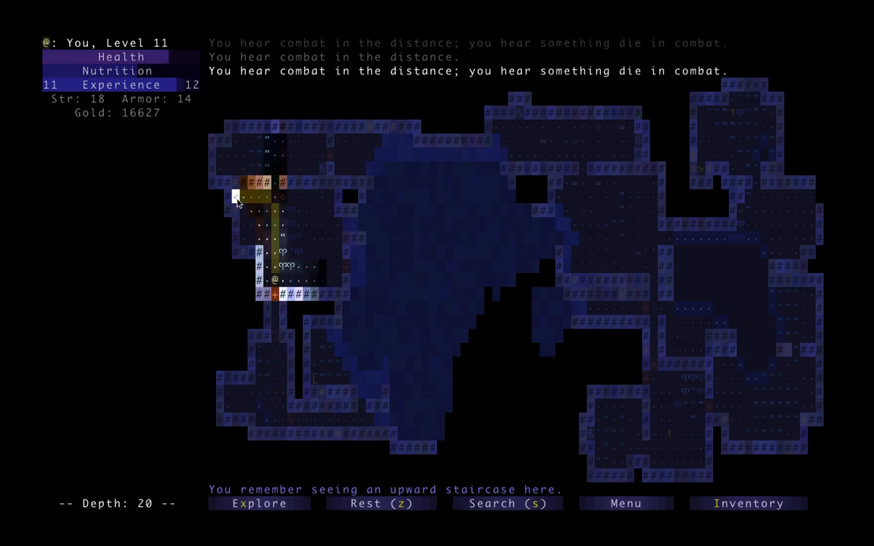
key("<")
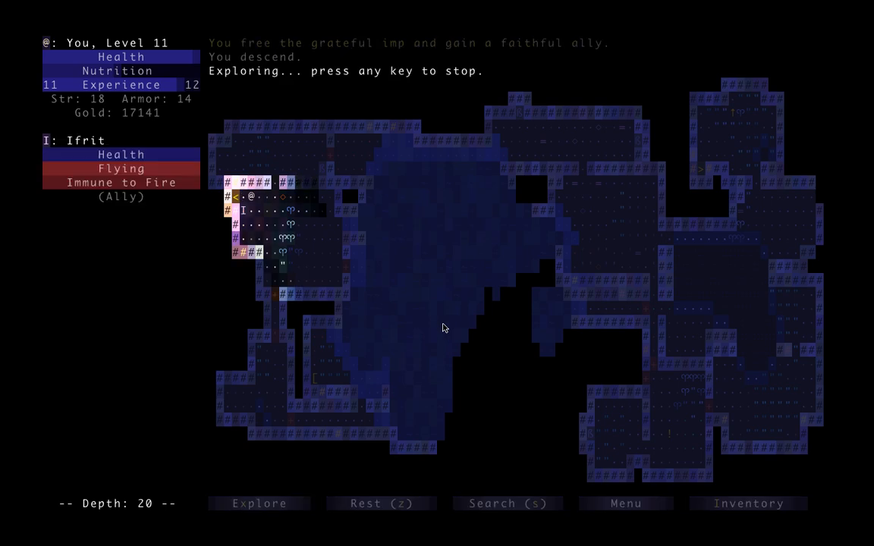
Zap the tentacle horror with the staff of lightning while allies finish it off
left_click(258, 503)
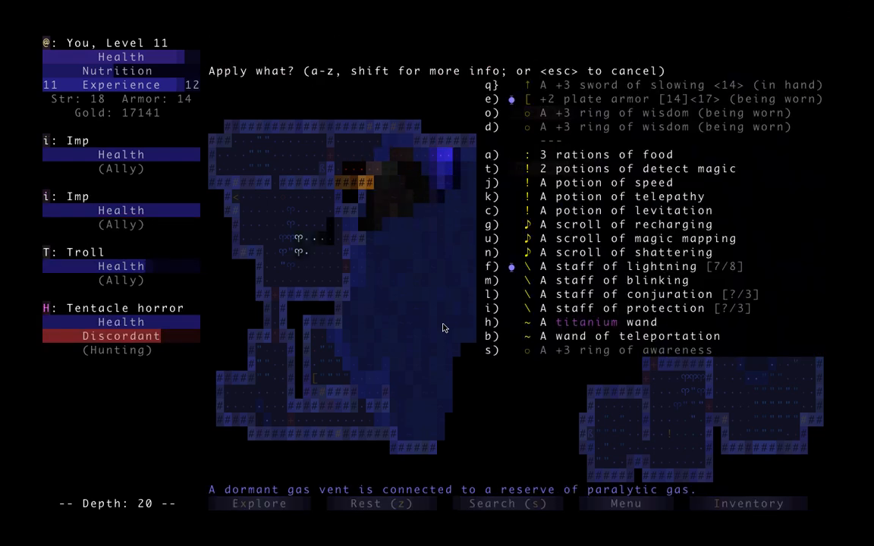
left_click(492, 266)
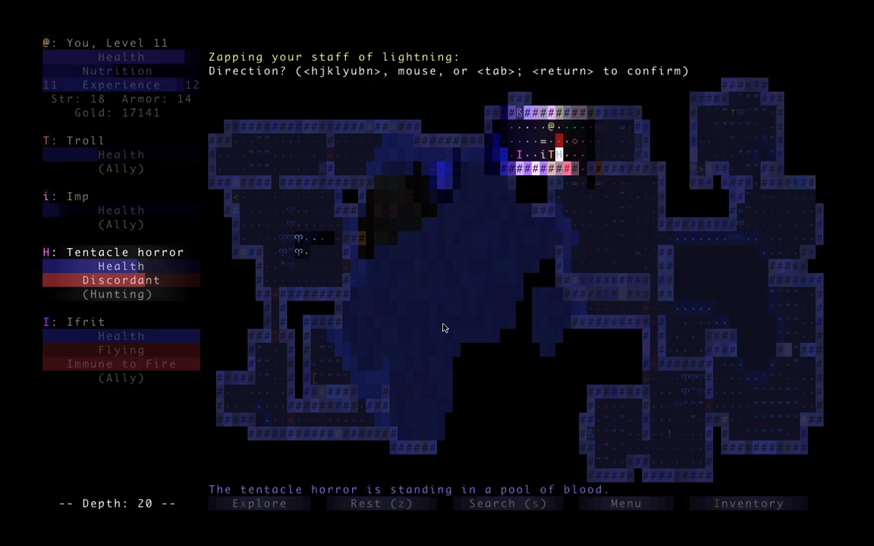
key("Return")
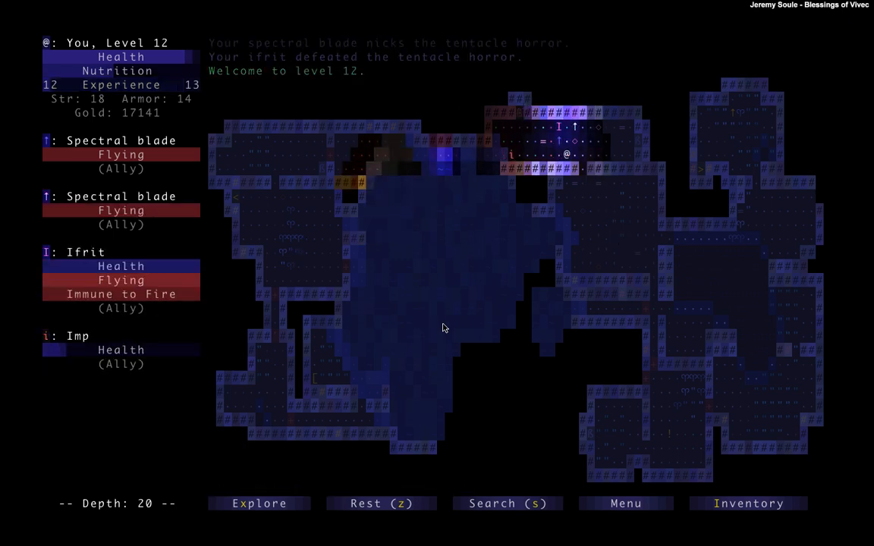
left_click(258, 503)
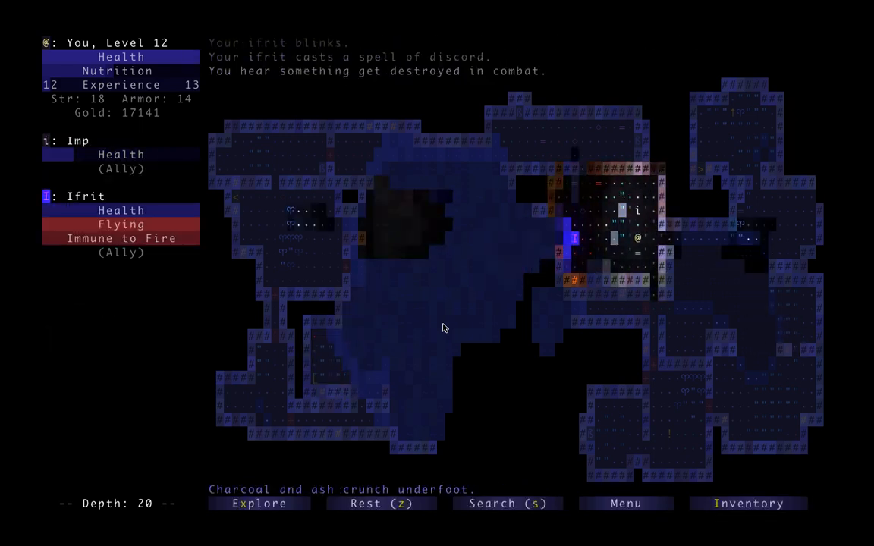
left_click(258, 503)
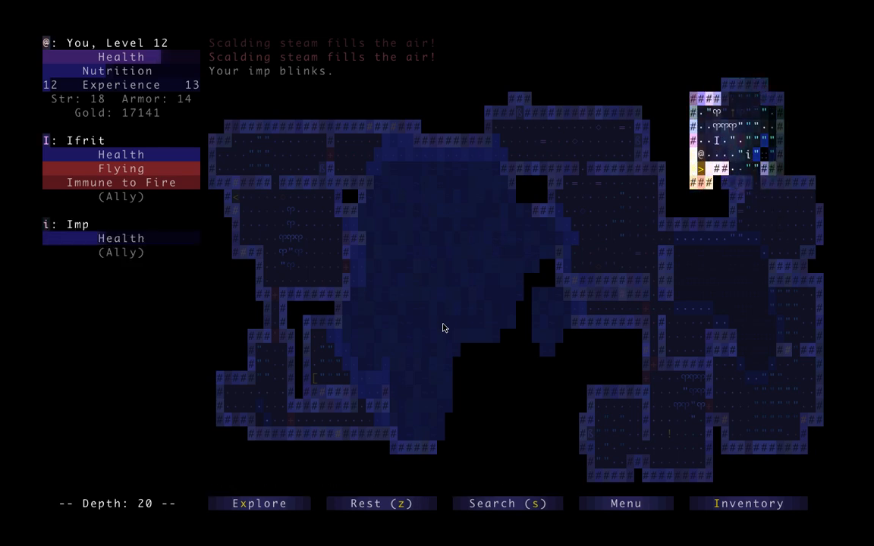
Descend the staircase to depth 21 with both allies
key(">")
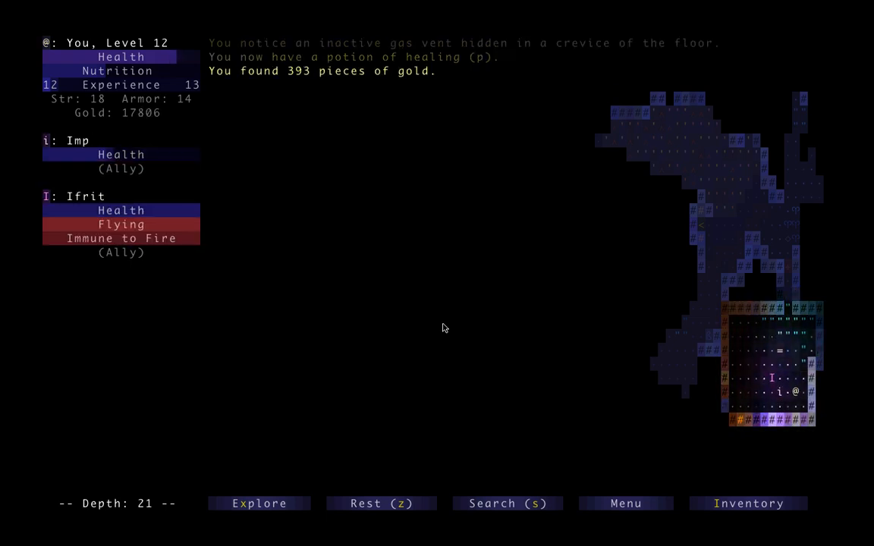
Walk west through depth 21's caves toward the lightning-staff aiming prompt
left_click(258, 503)
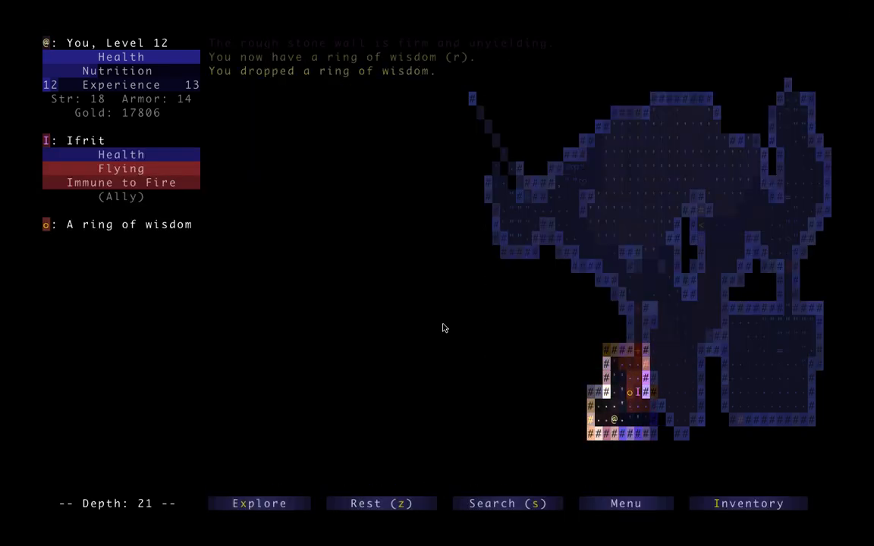
left_click(259, 503)
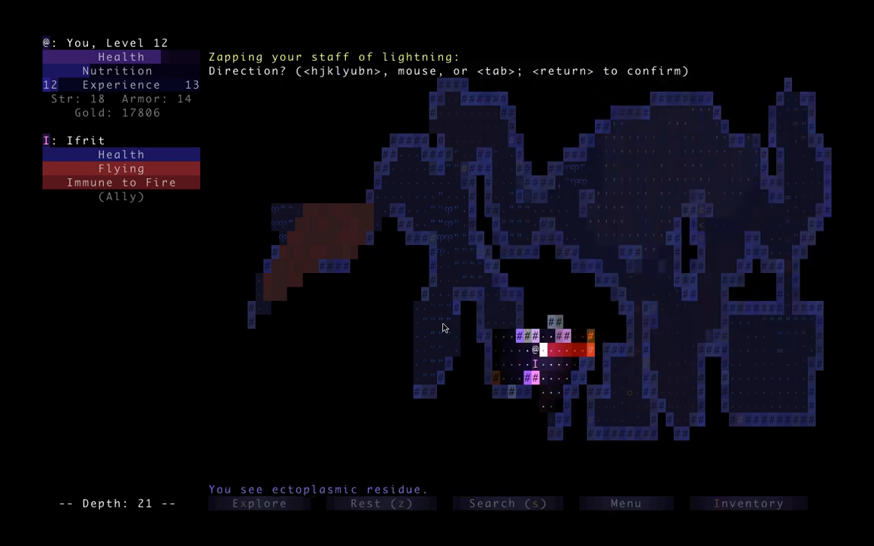
Fire lightning bolts at the attacking furies
key("Return")
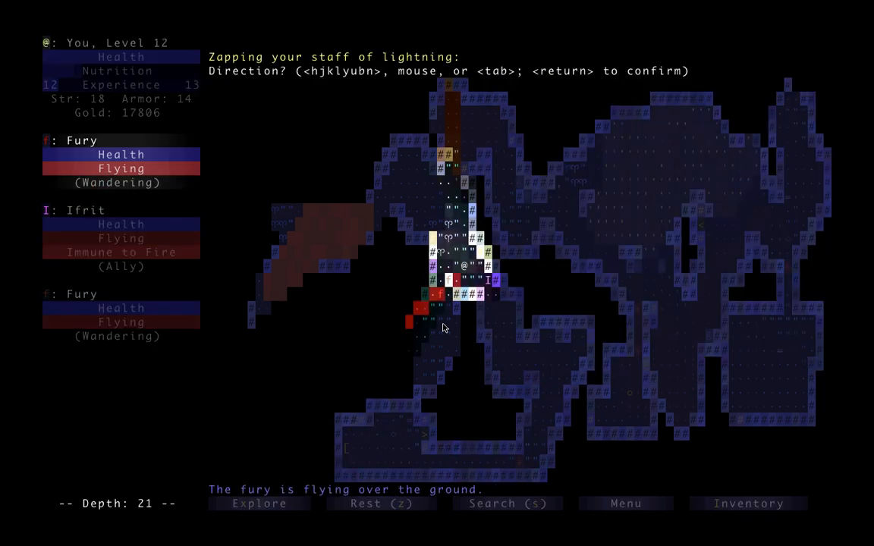
key("return")
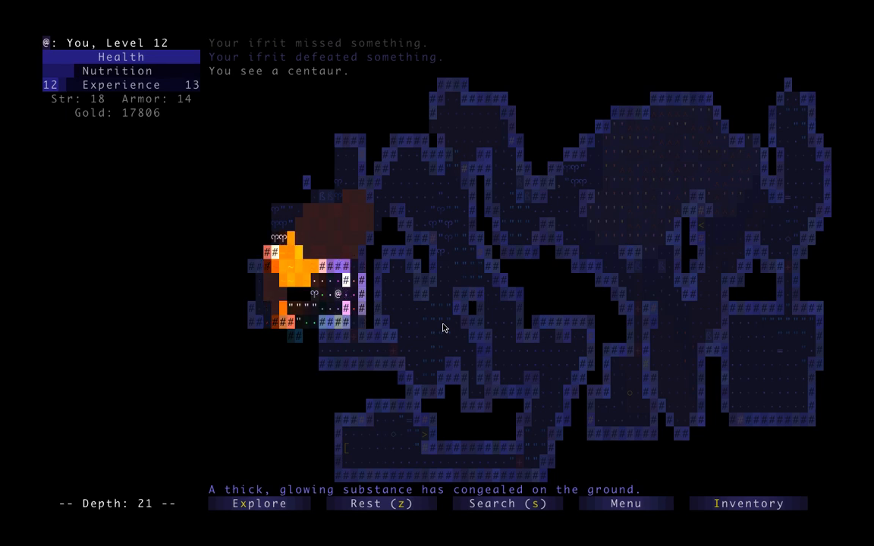
Collect the 410 gold in the burned cave and walk to the southern doorway
key("z")
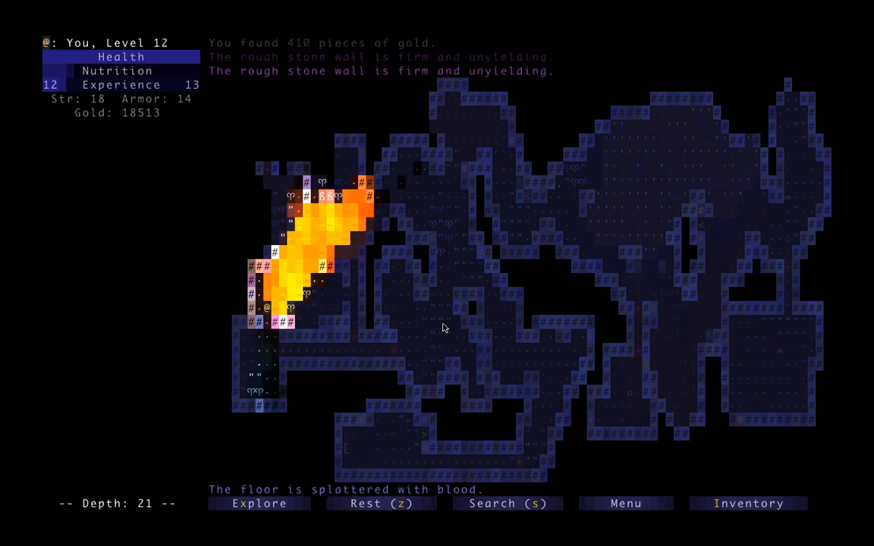
left_click(258, 503)
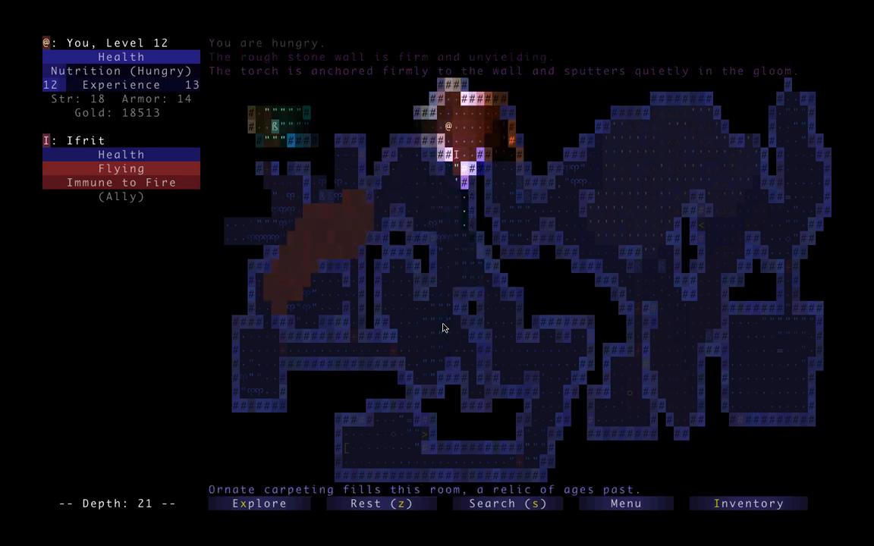
left_click(259, 504)
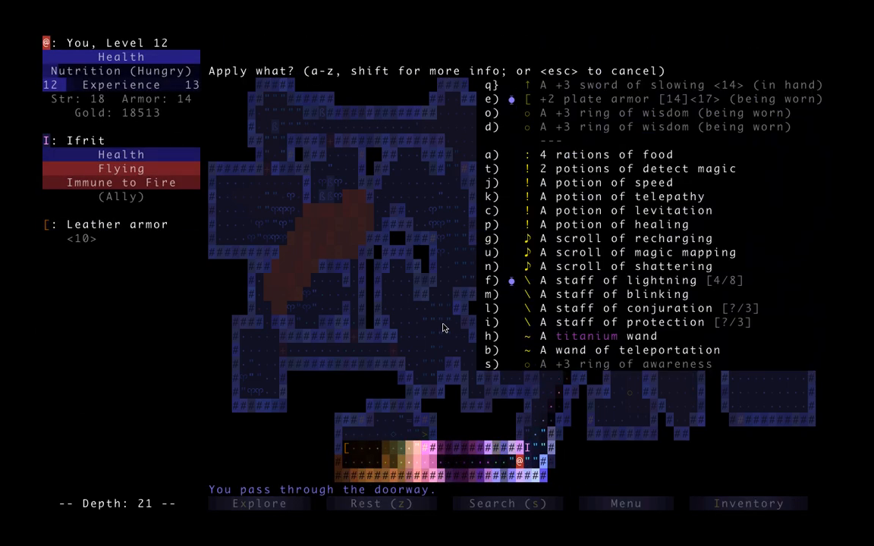
Walk down to depth 22 with the ifrit and collect the second telepathy potion
left_click(490, 280)
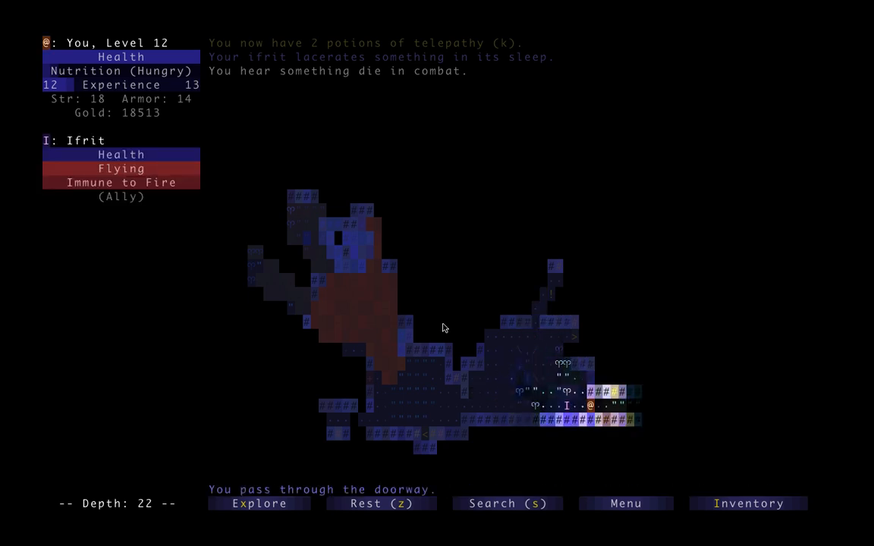
Eat a ration, then auto-explore depth 22 collecting three gold piles, reaching 19908
left_click(259, 503)
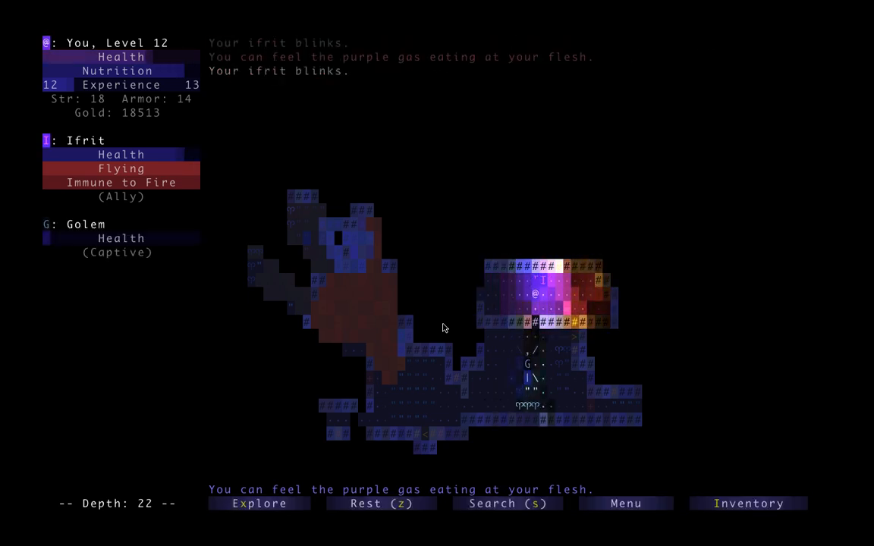
key("a")
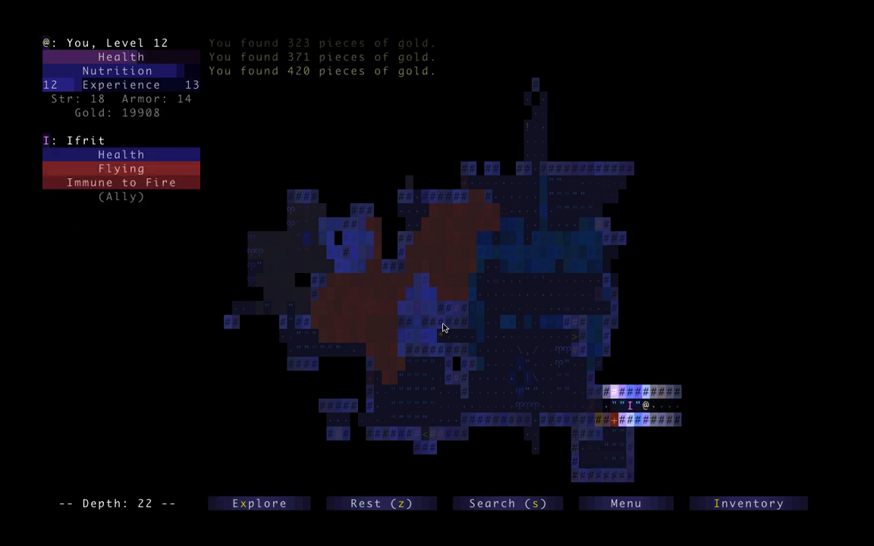
Explore to the cages, halt at the winged guardian, and free the dar priestess
left_click(258, 503)
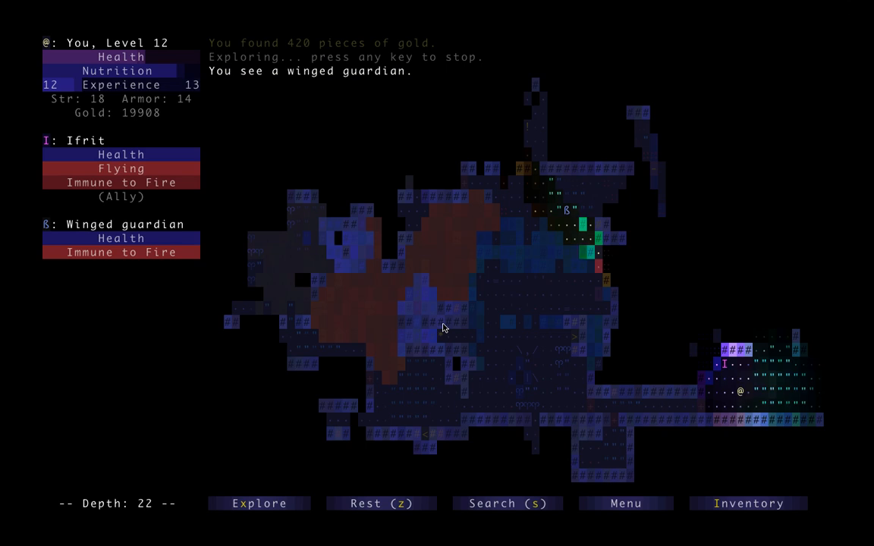
key("Right")
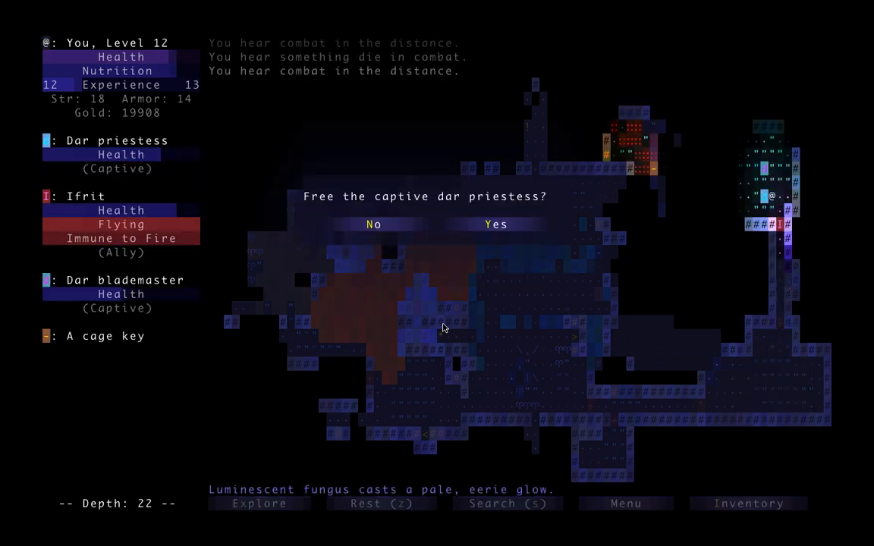
left_click(495, 223)
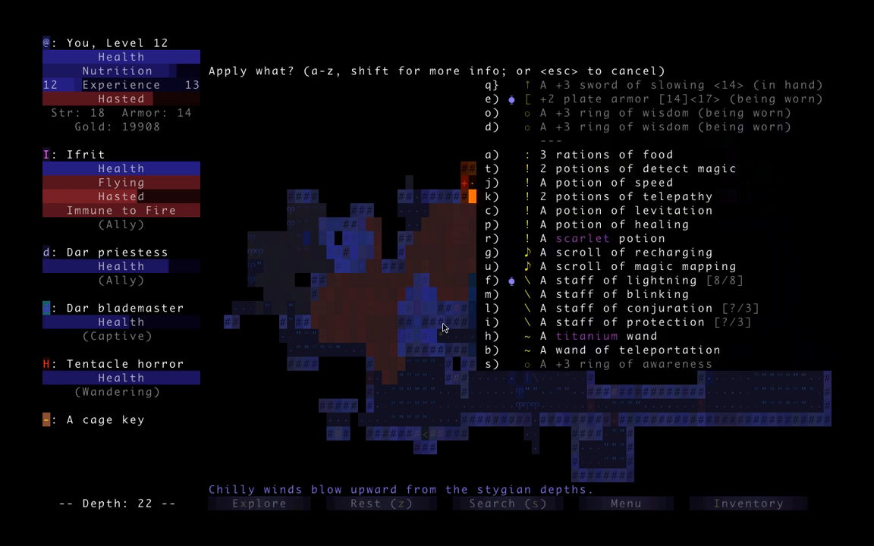
Zap the empty staff of blinking, which fizzles, then quaff levitation over the chasm
left_click(491, 294)
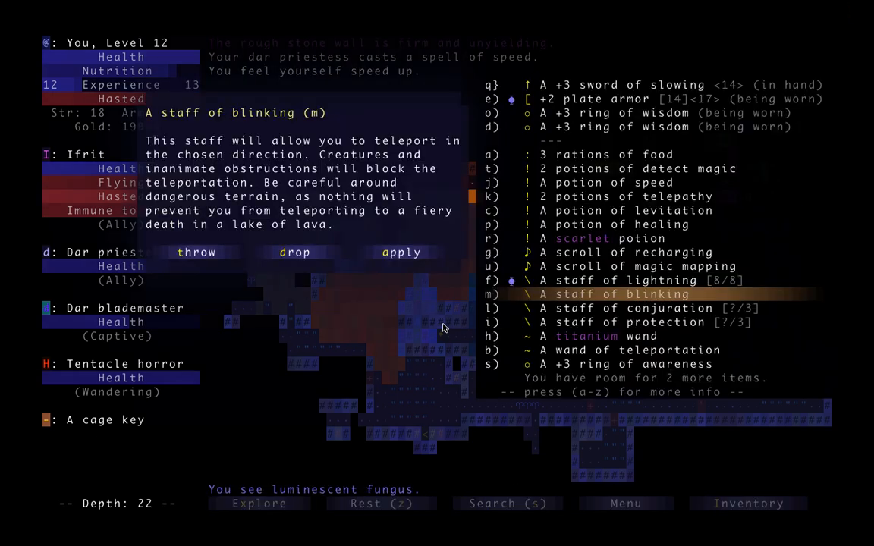
left_click(401, 251)
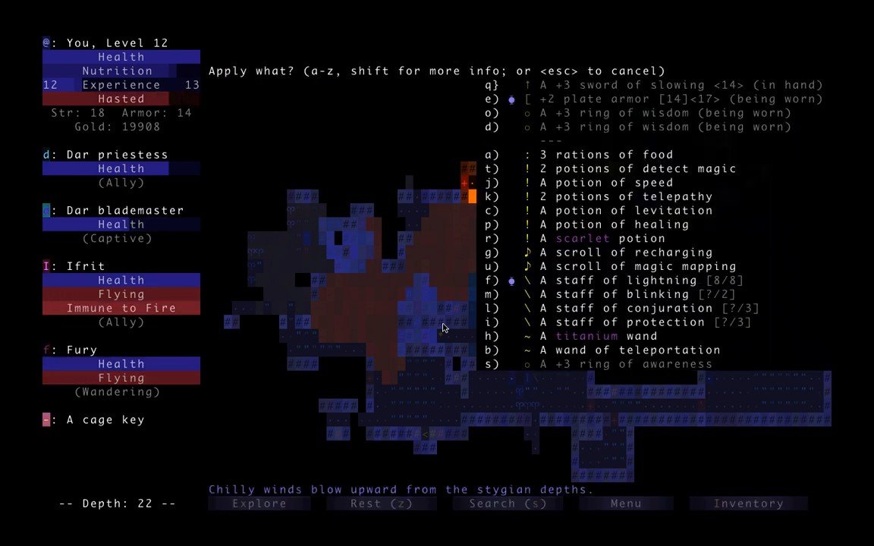
left_click(492, 294)
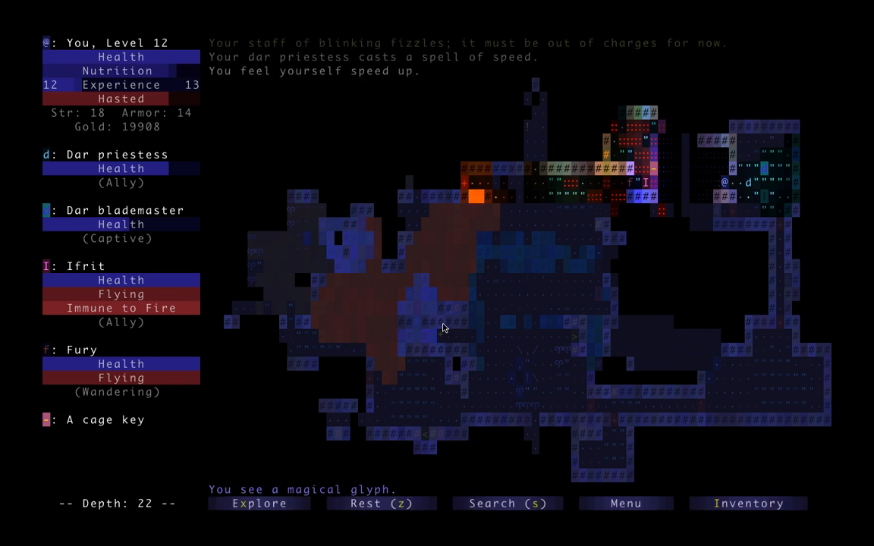
key("a")
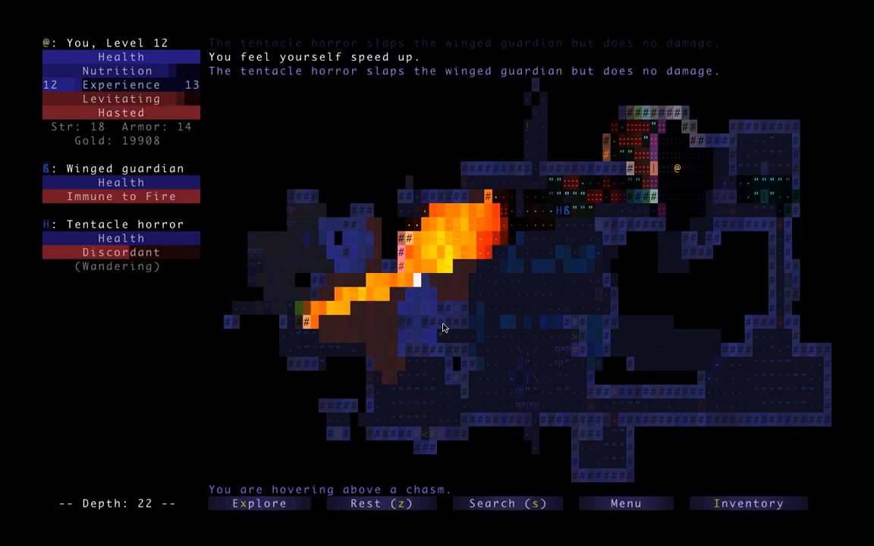
Fire lightning at the tentacle horror and summon spectral blades with the conjuration staff
key("a")
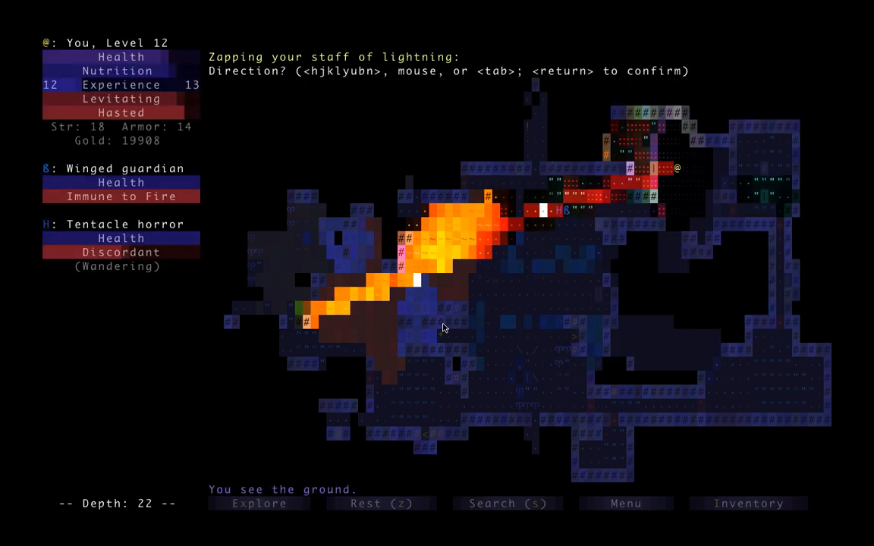
key("return")
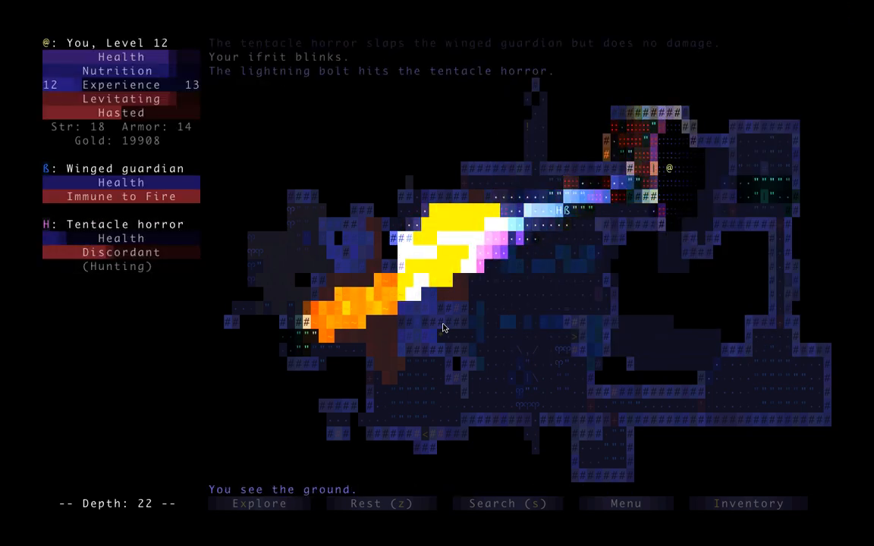
key("a")
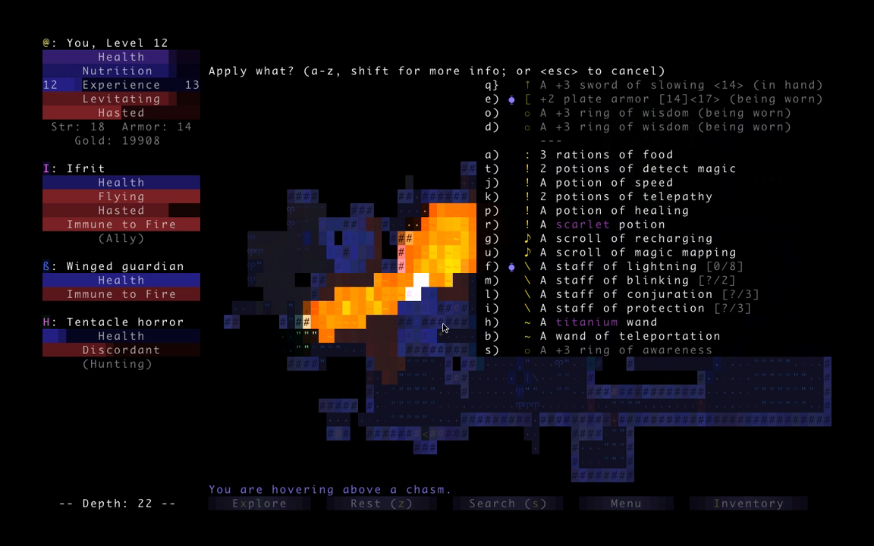
key("l")
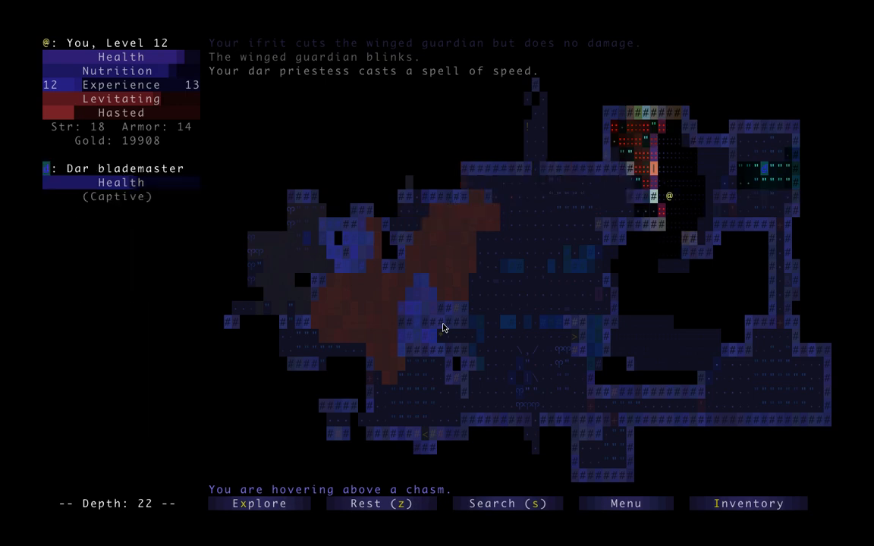
key("z")
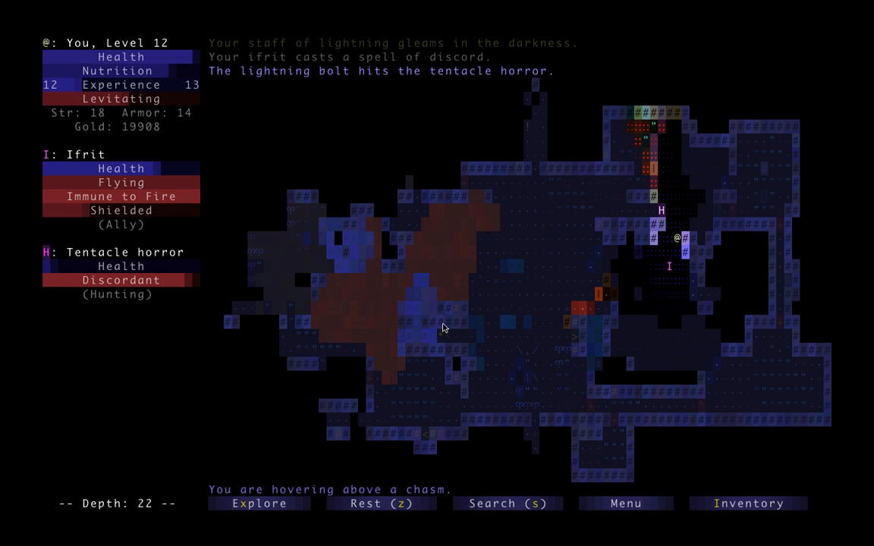
Zap the staff of lightning at the tentacle horror again until it is empty
key("a")
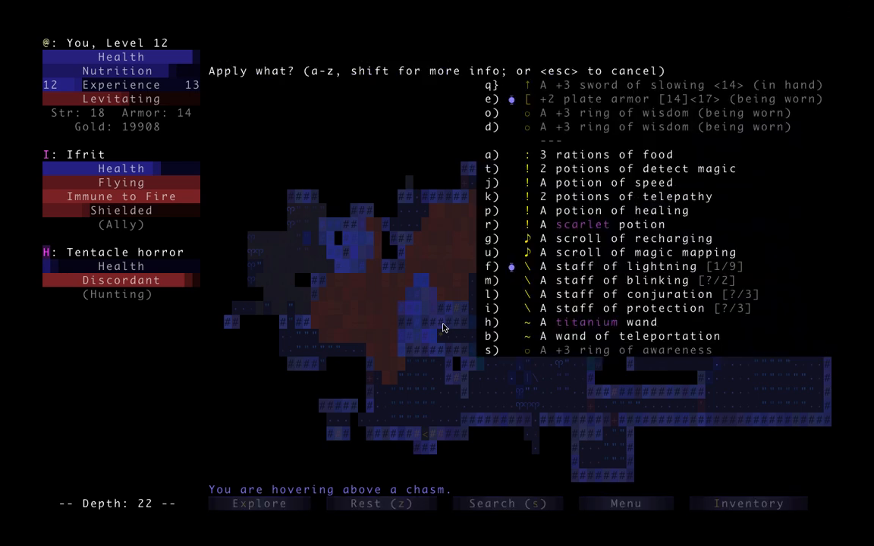
key("f")
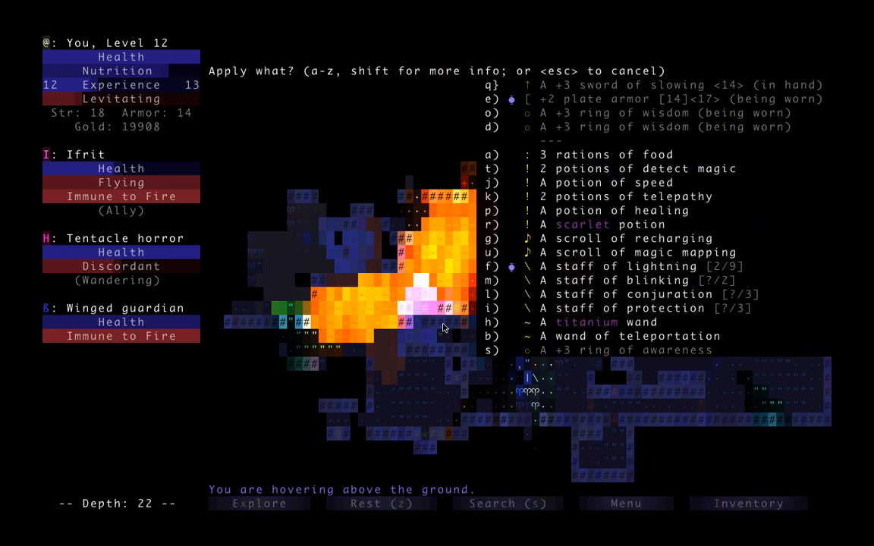
left_click(491, 308)
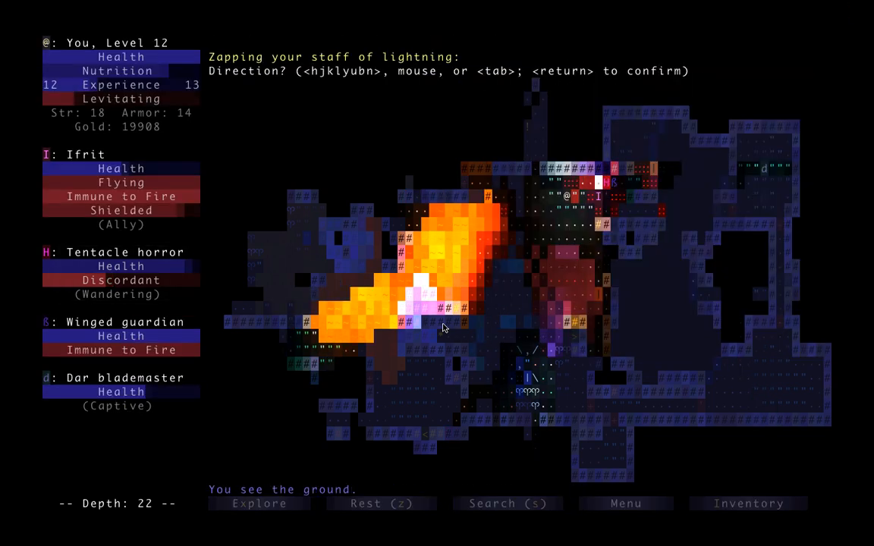
key("Return")
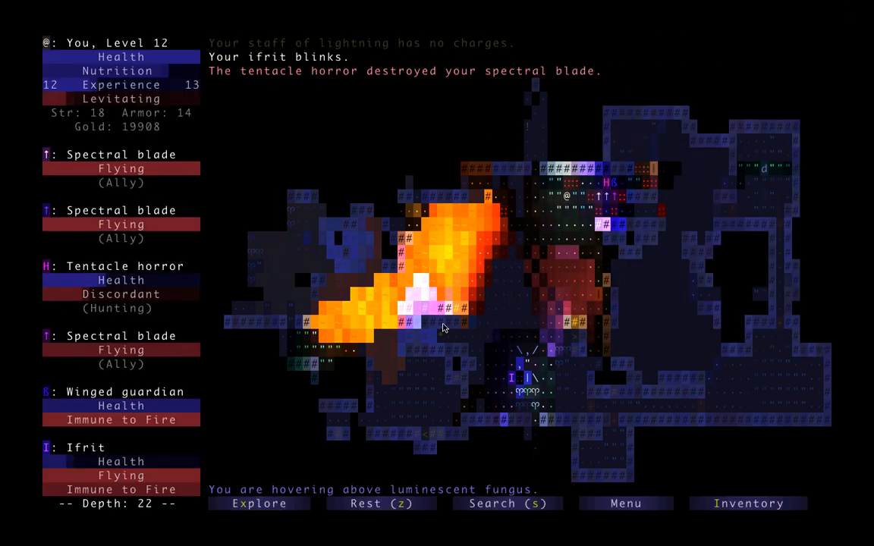
Kill the tentacle horror, then quaff the potion of strength to reach Strength 19
key("a")
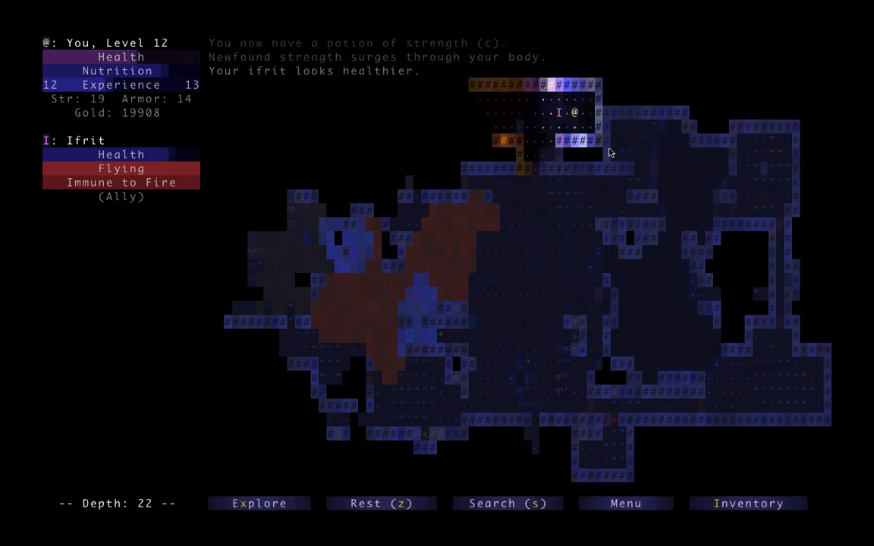
Travel across depth 22 with the dar allies, gain haste, and reach the enchanting scroll
left_click(259, 503)
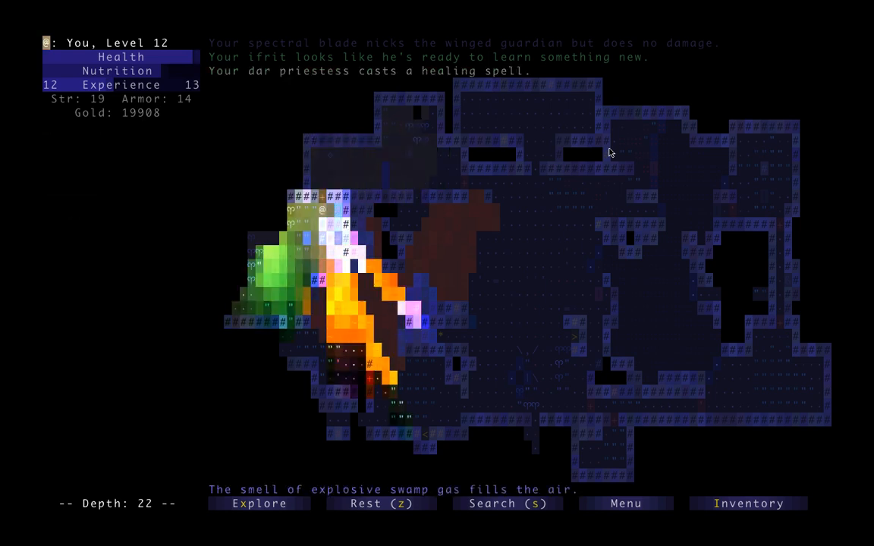
left_click(259, 503)
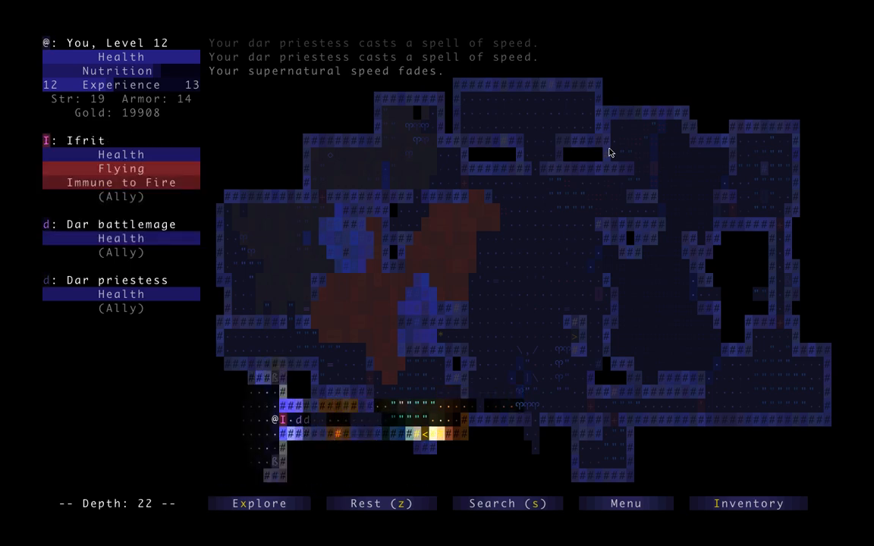
left_click(259, 503)
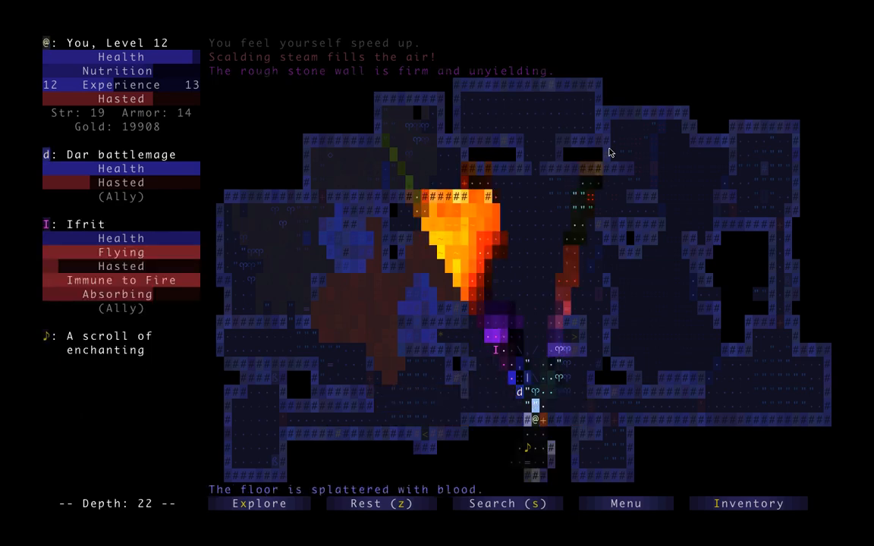
Read the scroll of enchanting on item f, then gather 332 gold reaching 20240
key("a")
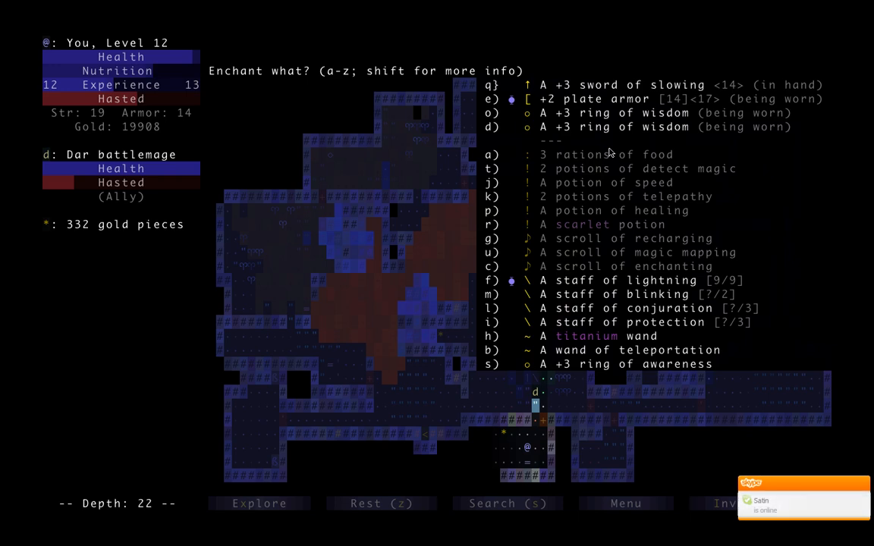
key("f")
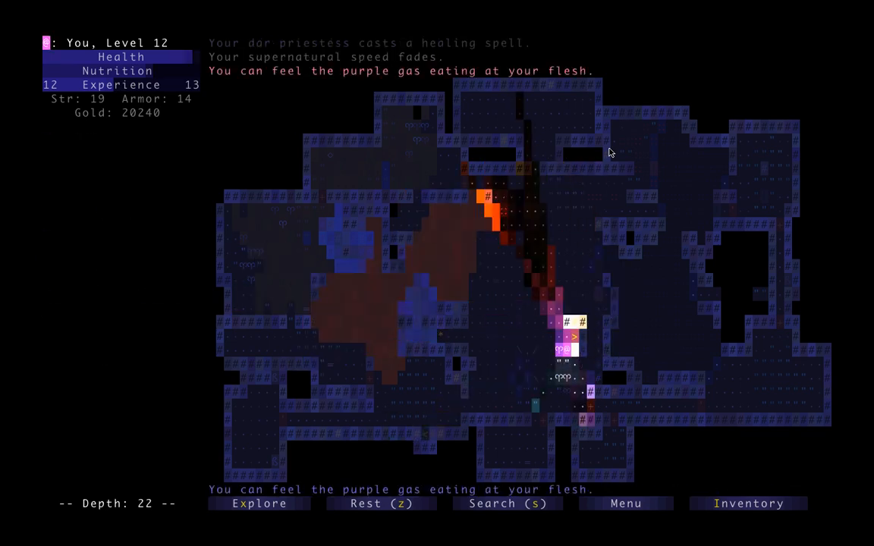
Take the stairs down to depth 23 alongside the ifrit and dar battlemage
key(">")
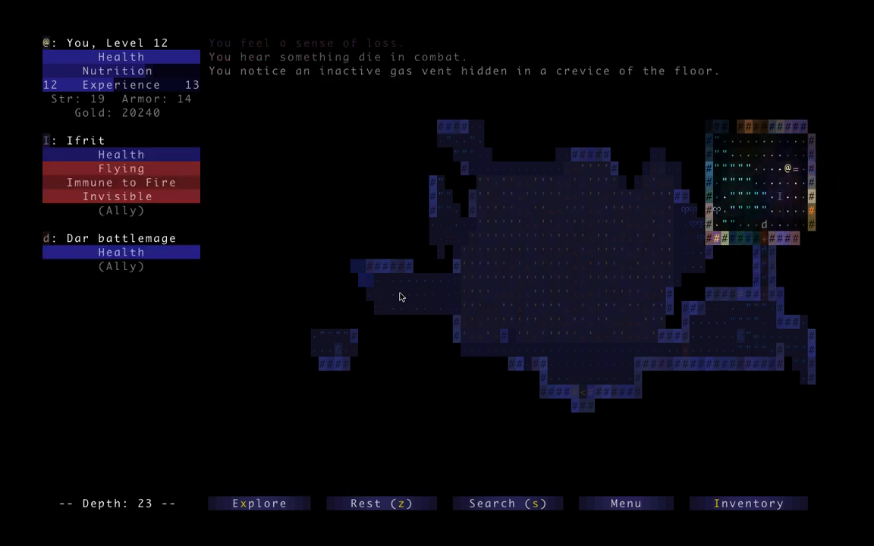
Auto-explore depth 23 through psychotropic gas, collecting a healing potion and gold to 20962
left_click(259, 503)
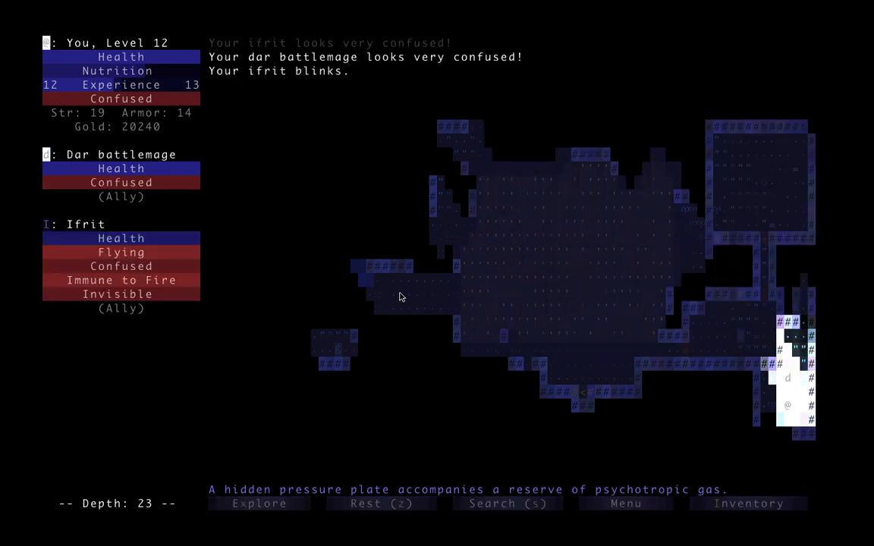
key("a")
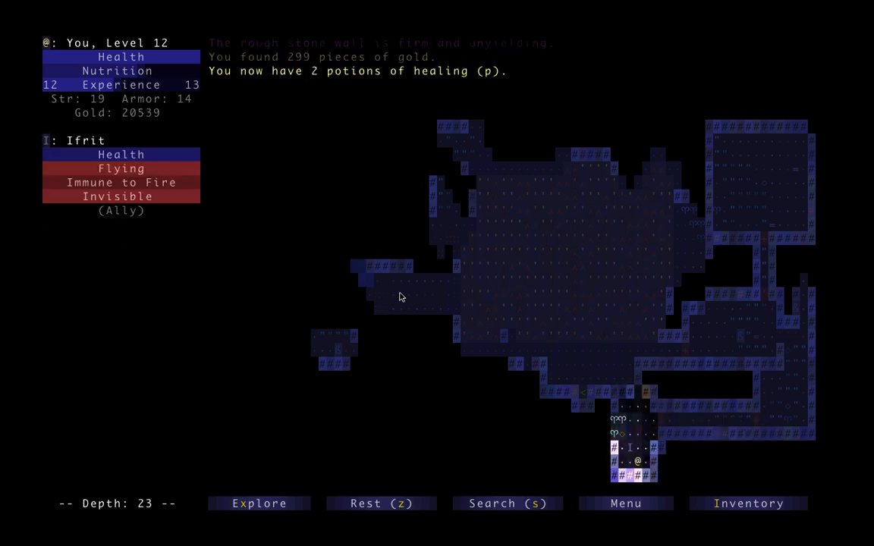
left_click(258, 503)
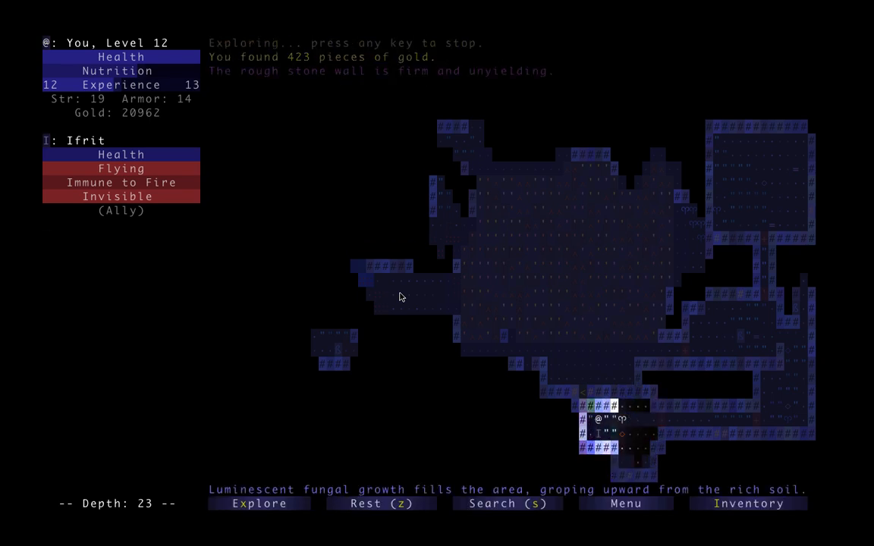
left_click(259, 503)
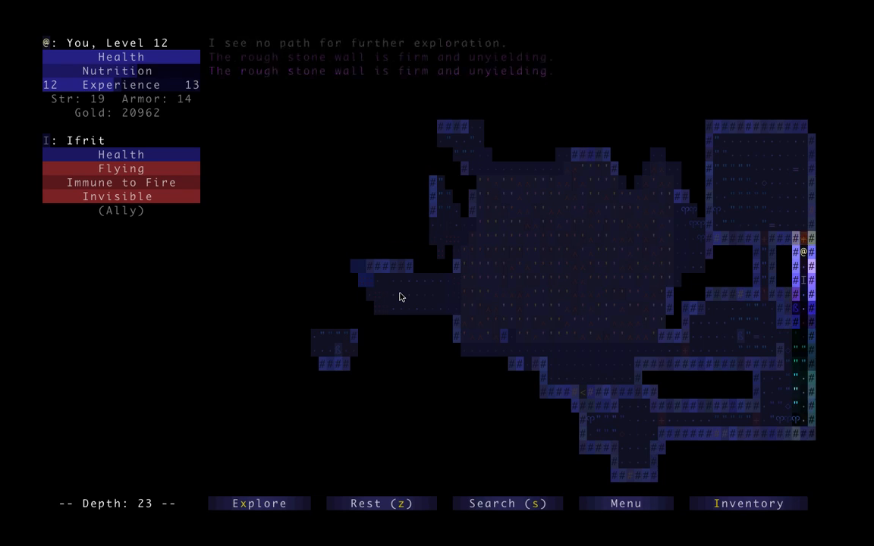
Zap the staff of lightning at the kraken on depth 23
left_click(258, 503)
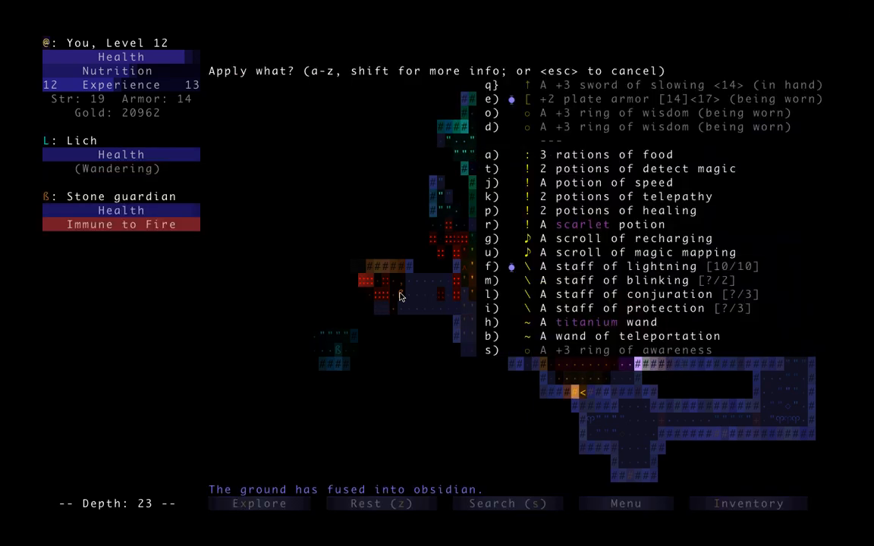
left_click(492, 265)
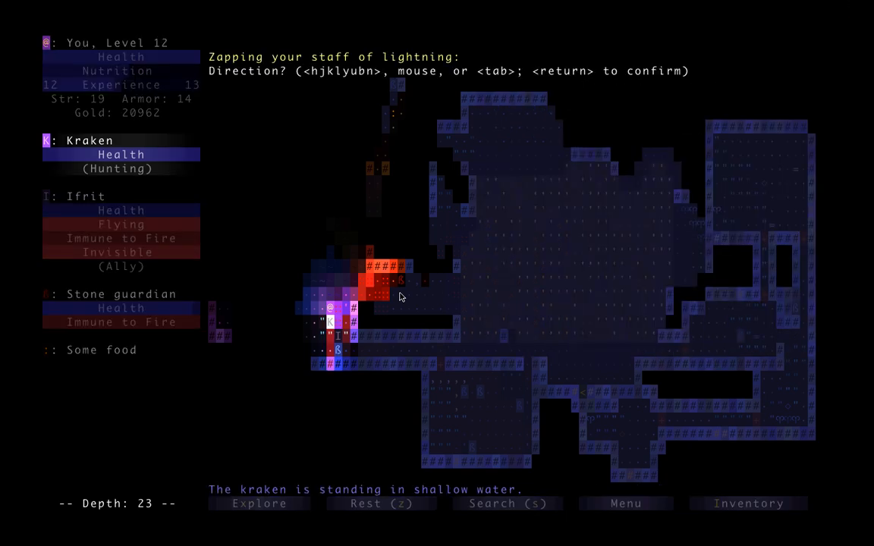
key("return")
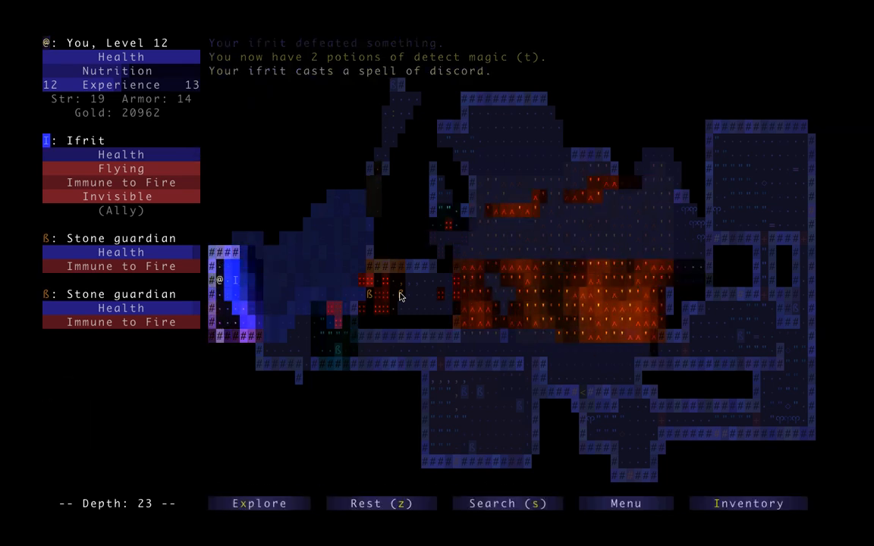
Fire a lightning bolt at the furies and the dar blademaster
left_click(258, 503)
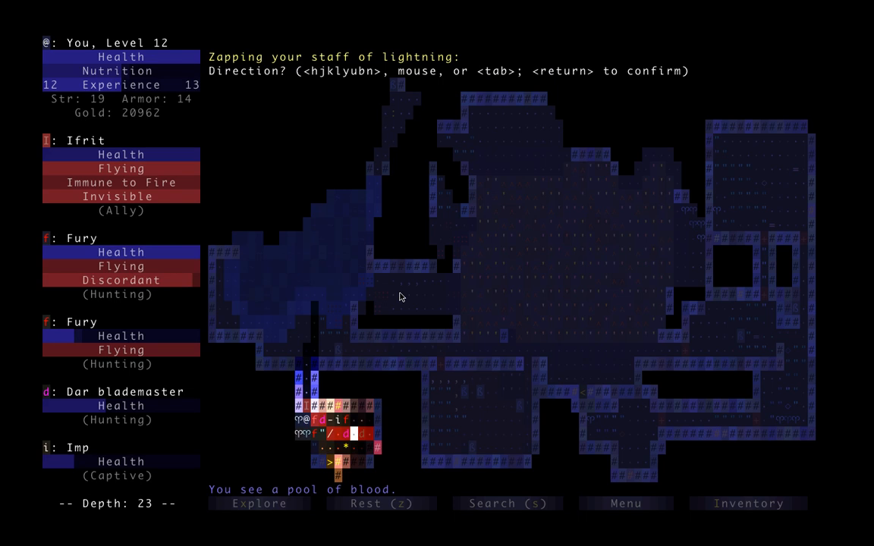
key("Return")
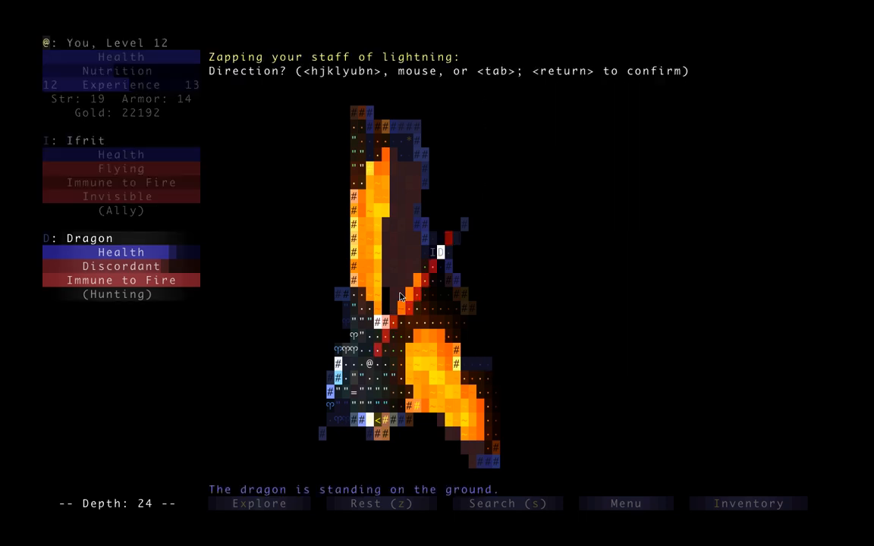
Zap lightning at the dragon, then escape downstairs to depth 25
key("Return")
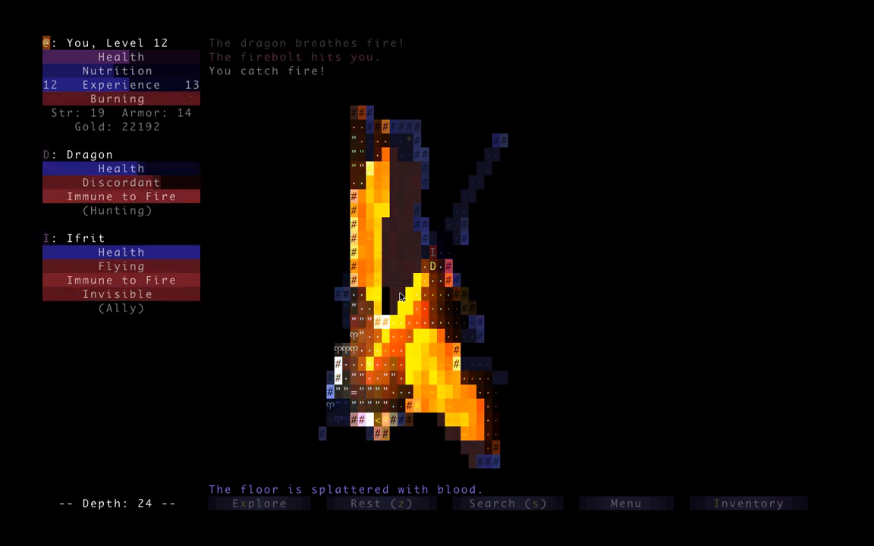
key("a")
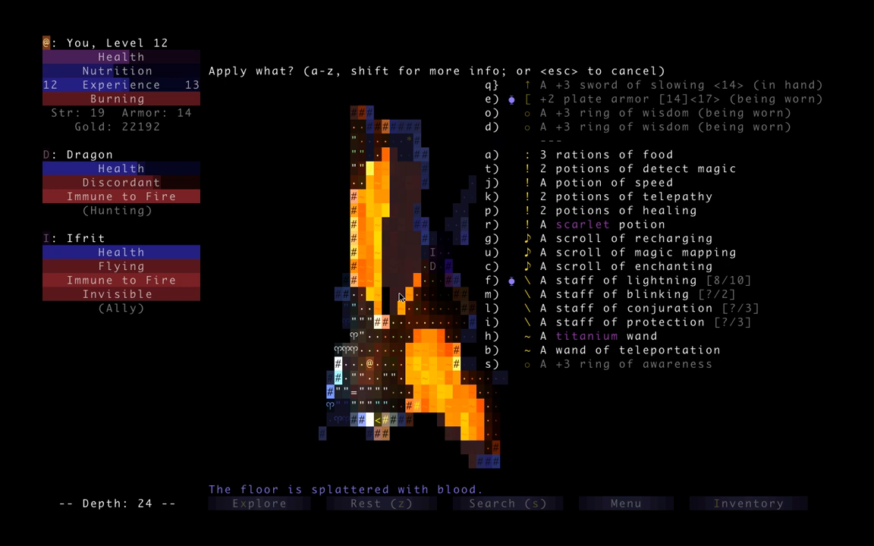
key("Escape")
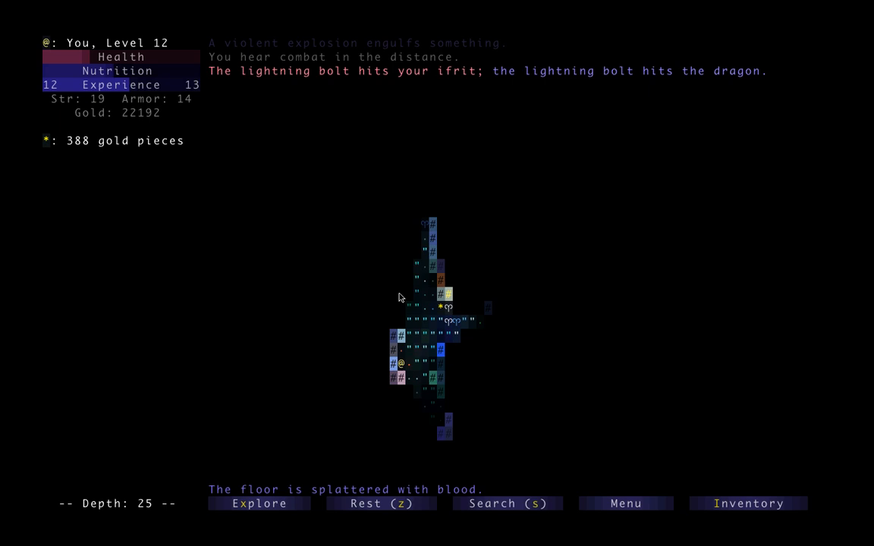
Fight the golem and pick up the gold, turquoise potion and +3 awareness ring
key("a")
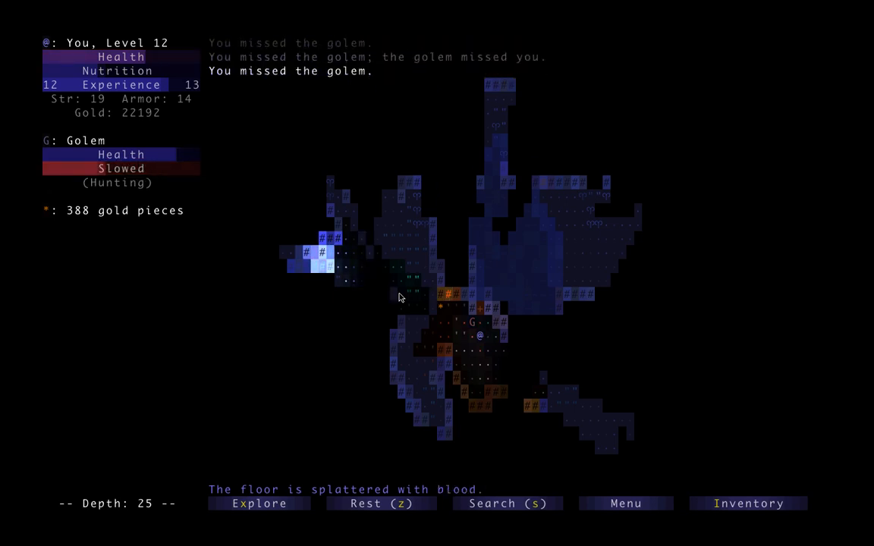
key("a")
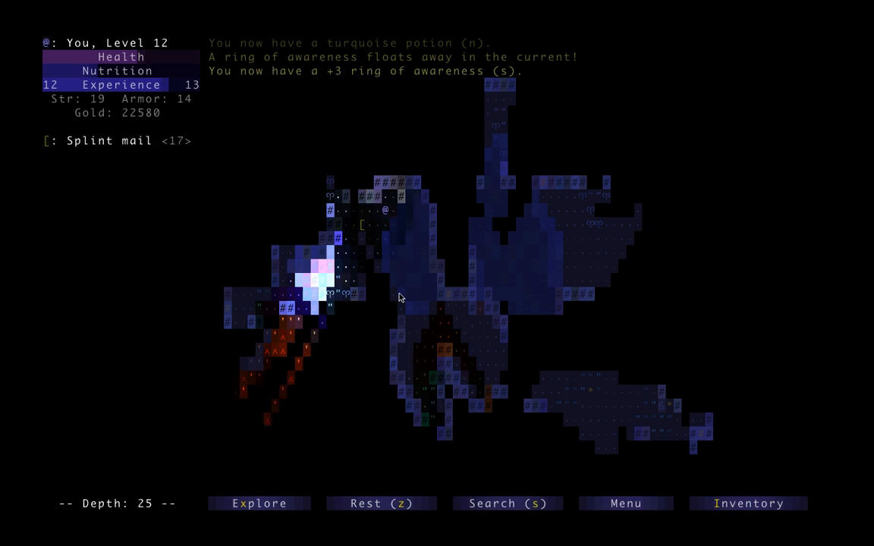
Equip the +3 ring of awareness and descend the stairs to depth 26
left_click(747, 503)
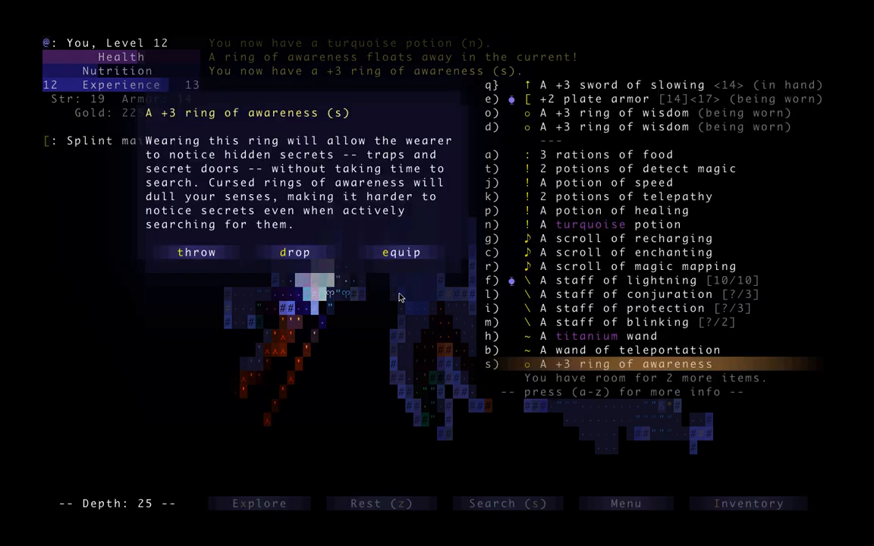
left_click(401, 252)
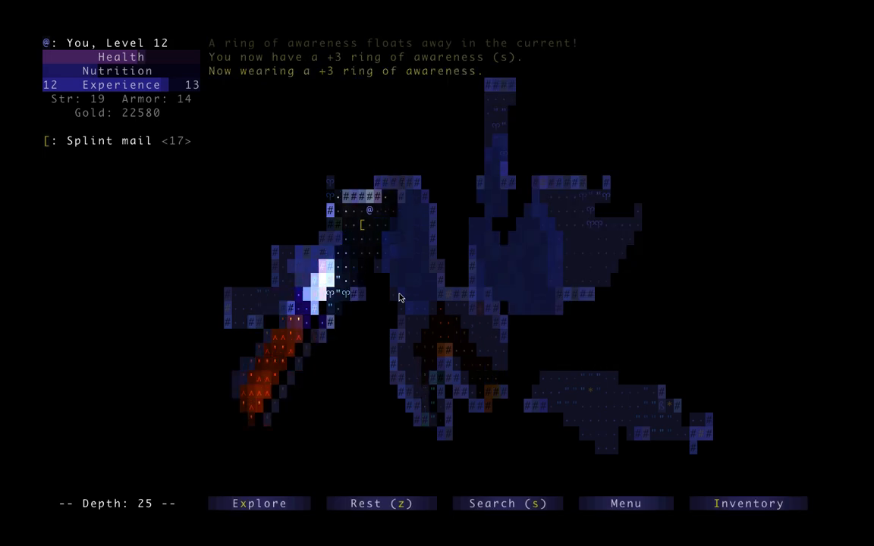
key("up")
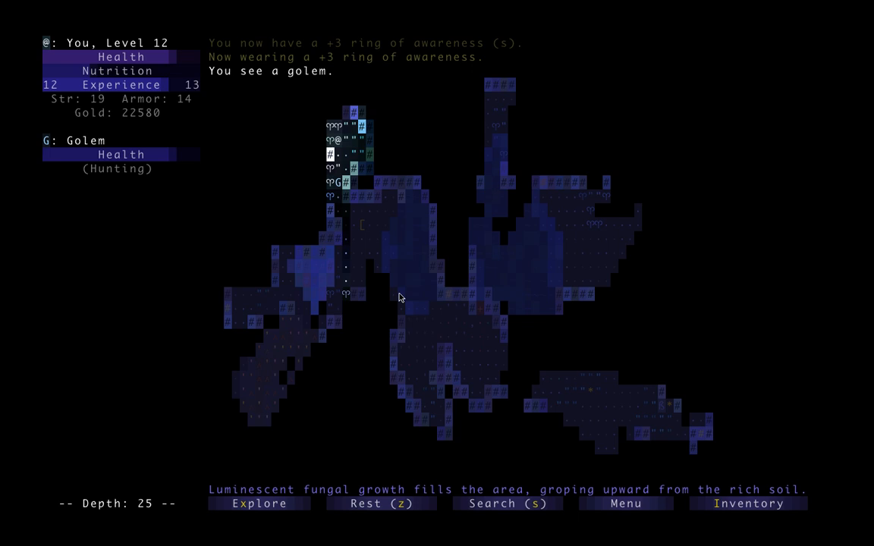
key(">")
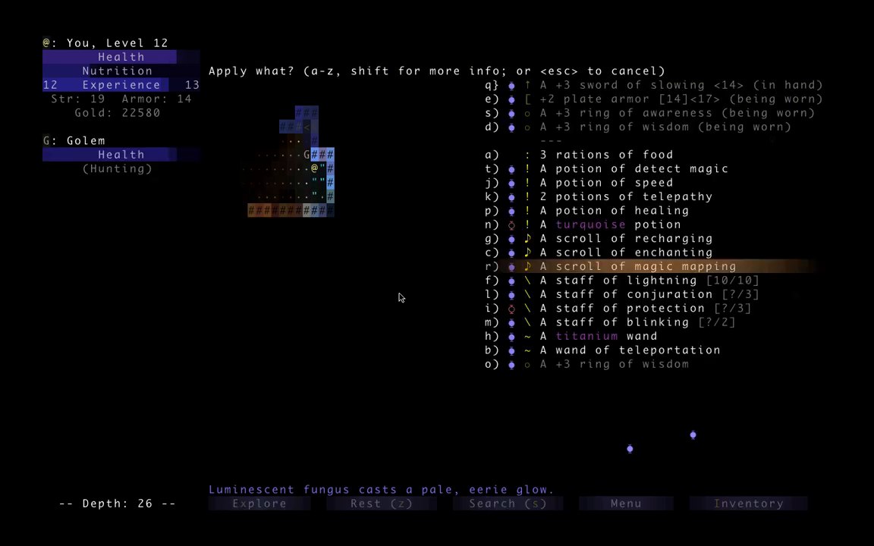
Read the scroll of magic mapping and collect gold piles, reaching 23446 gold
key("r")
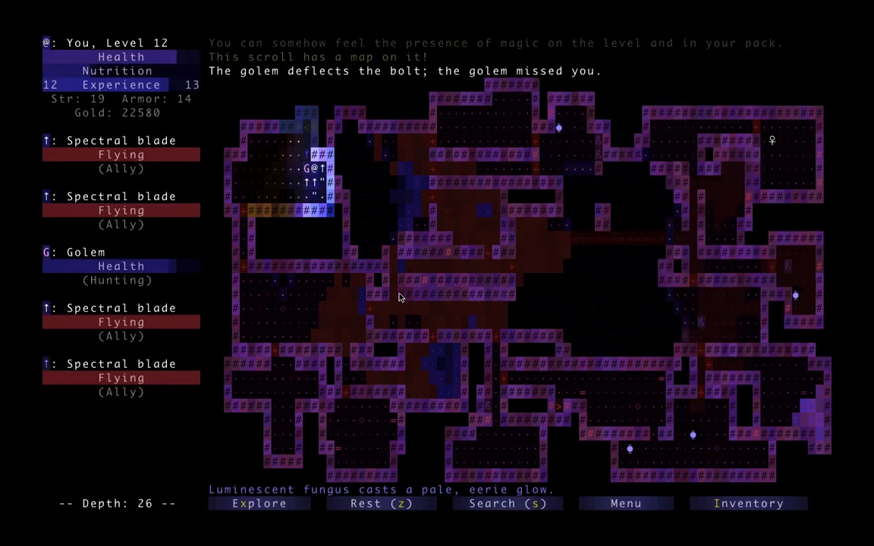
key("a")
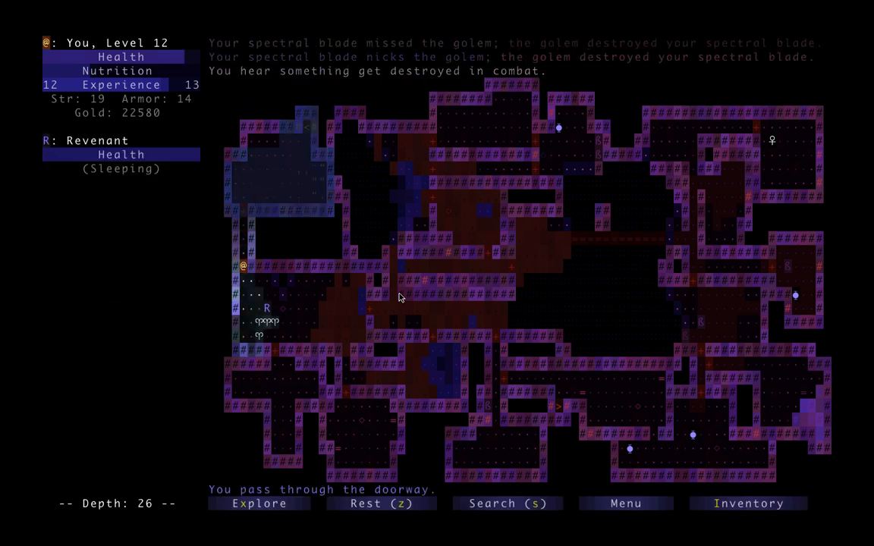
key("a")
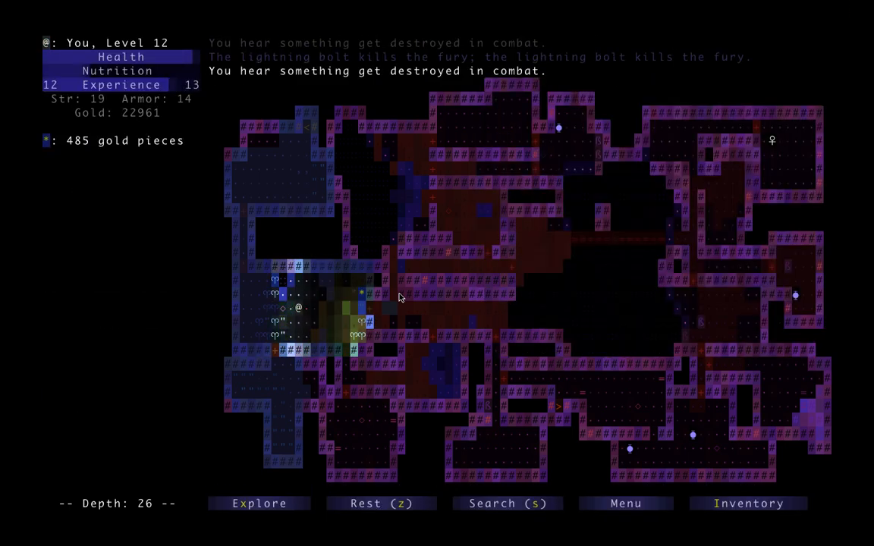
key("a")
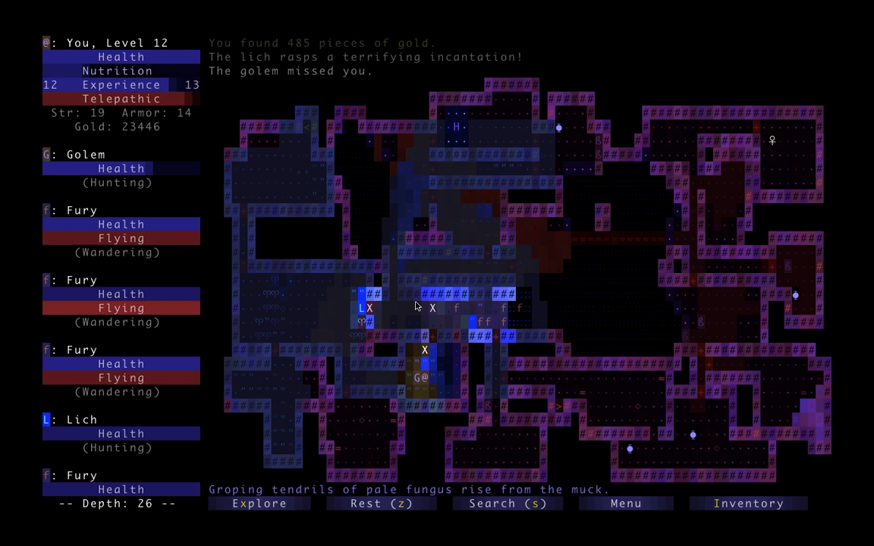
Enchant the staff of blinking, then zap lightning to kill the lich and furies
key("a")
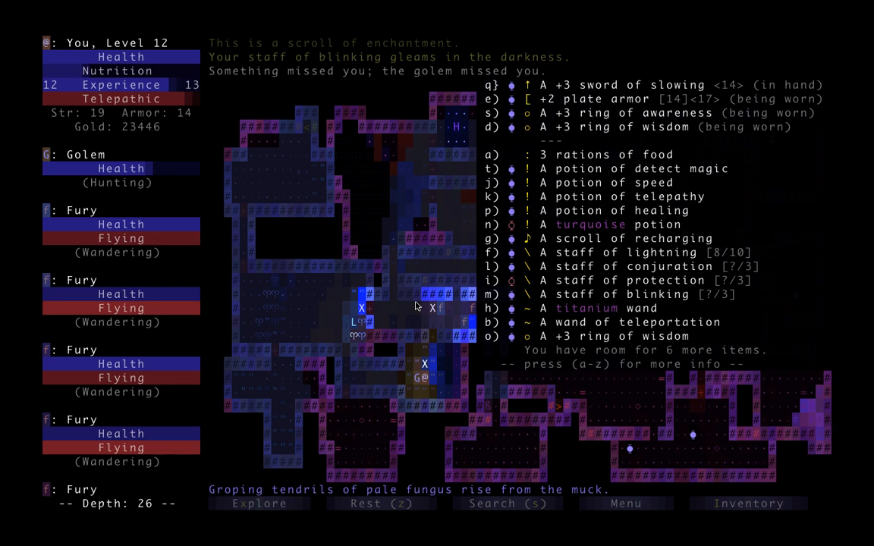
key("a")
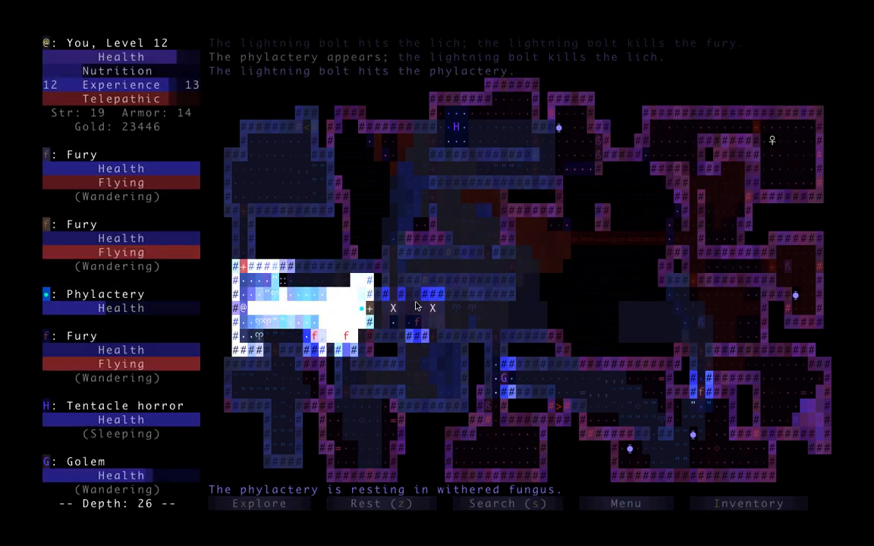
key("a")
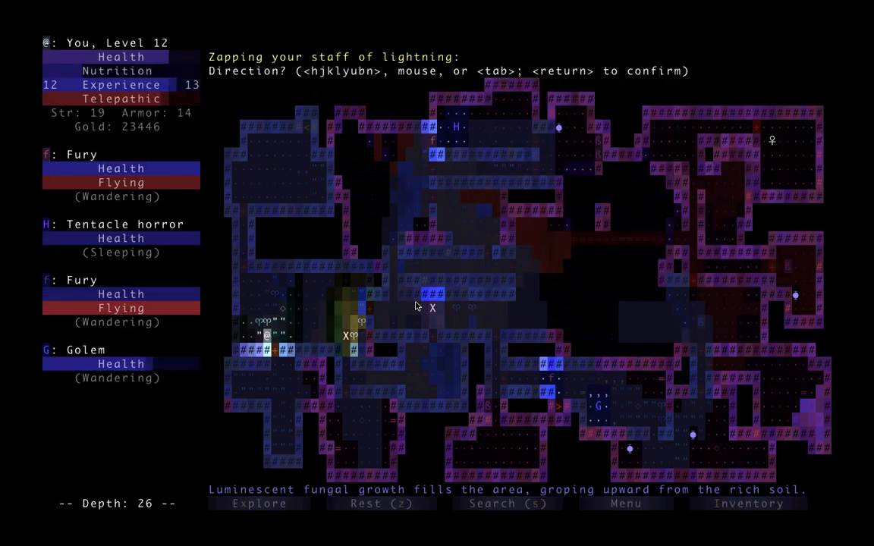
key("return")
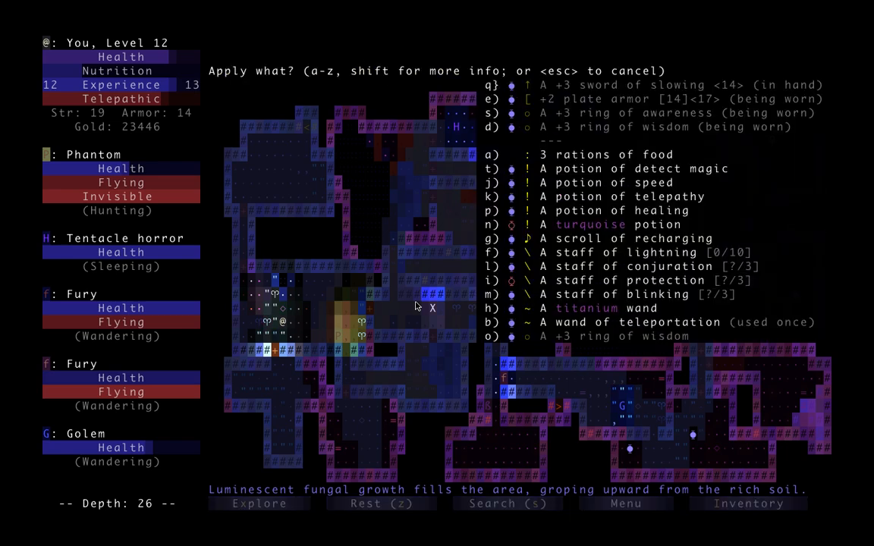
Eat a ration and head for the altar room in the upper right
key("f")
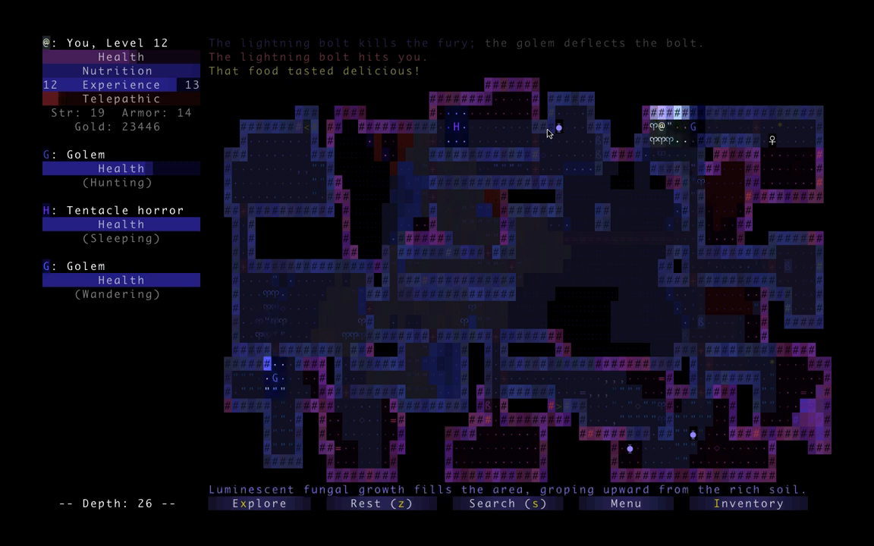
Take the Amulet of Yendor from the altar and collect 486 gold
key("a")
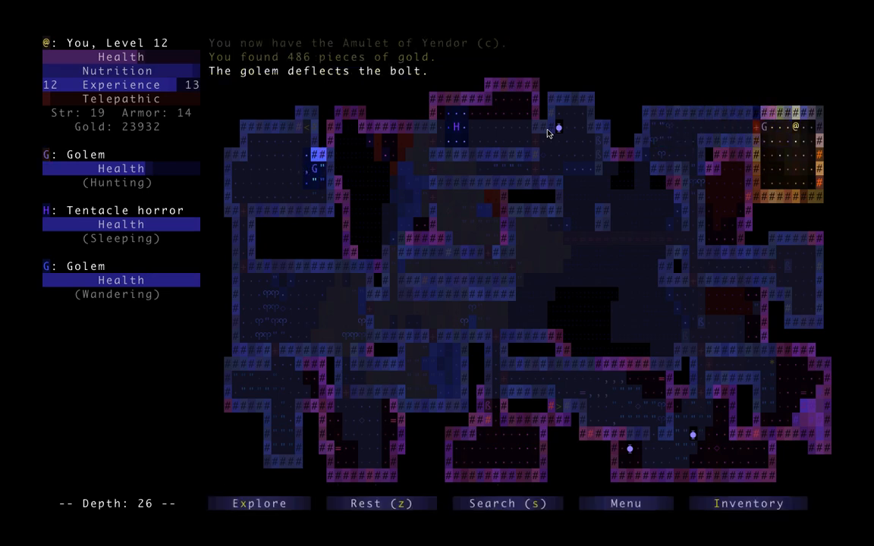
key("a")
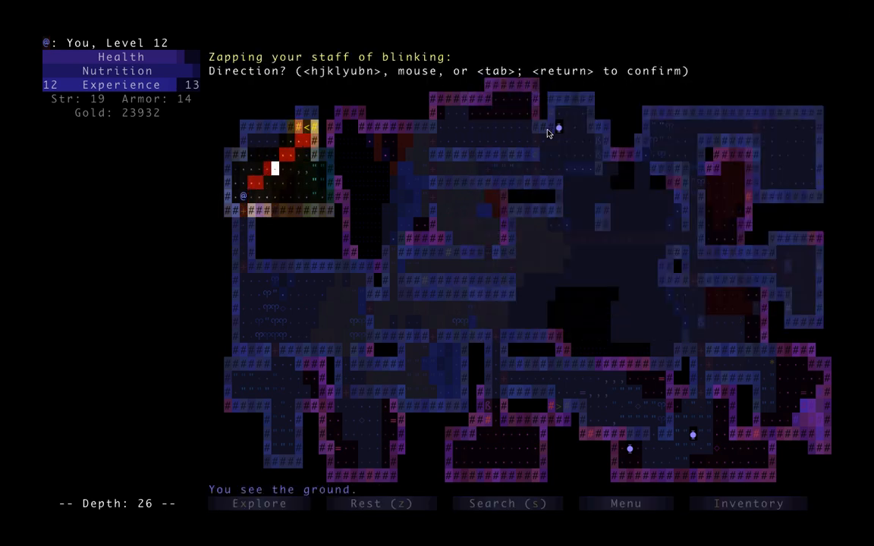
Blink past the golem to the upward stairs and climb to depth 24
key("Return")
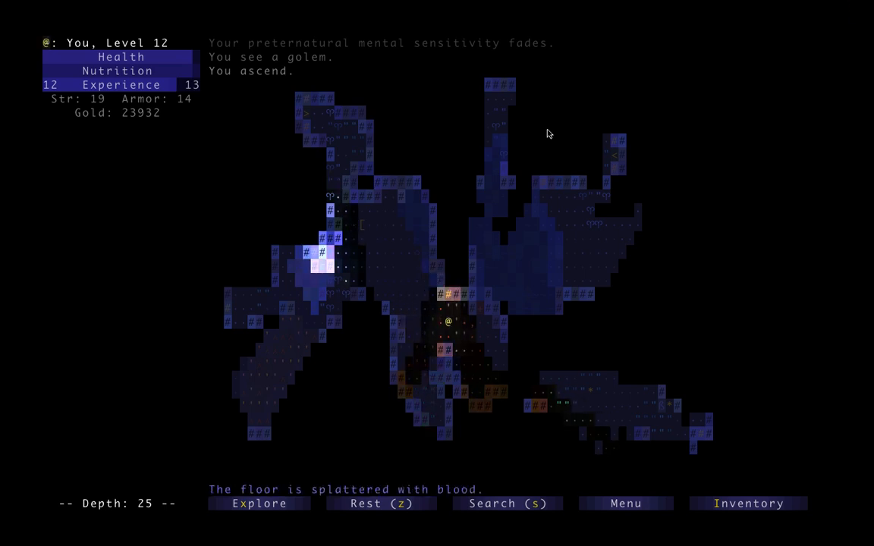
key("up")
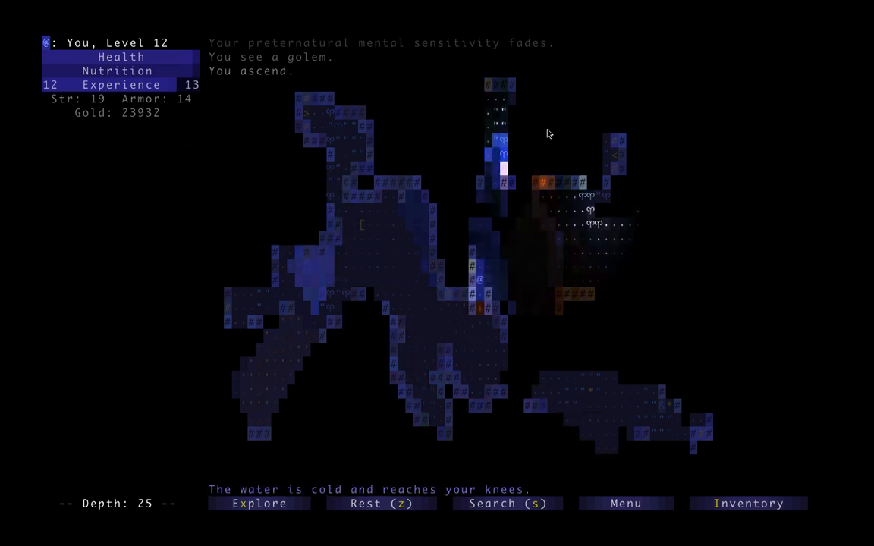
key("a")
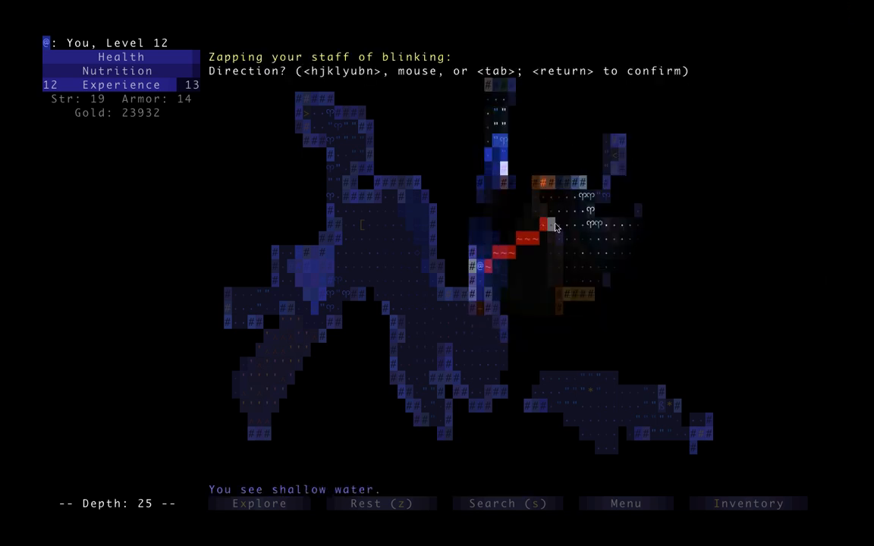
key("Return")
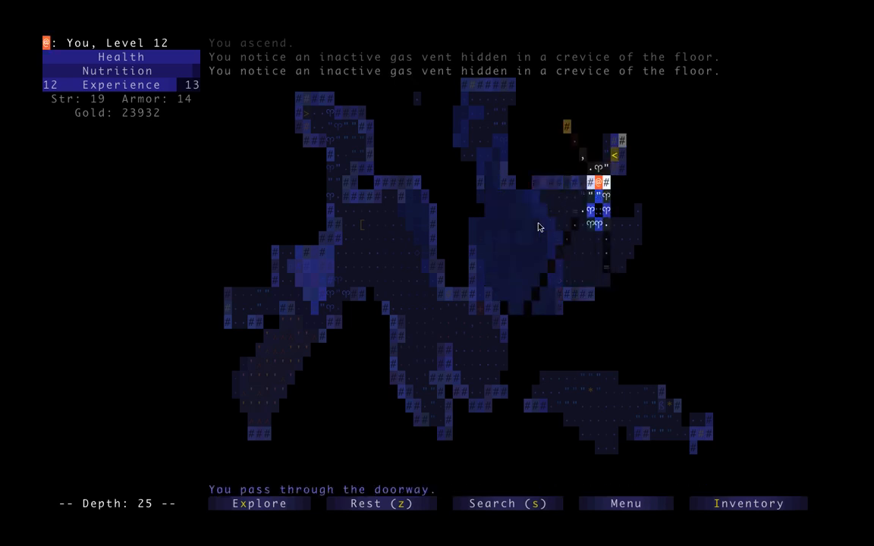
left_click(748, 503)
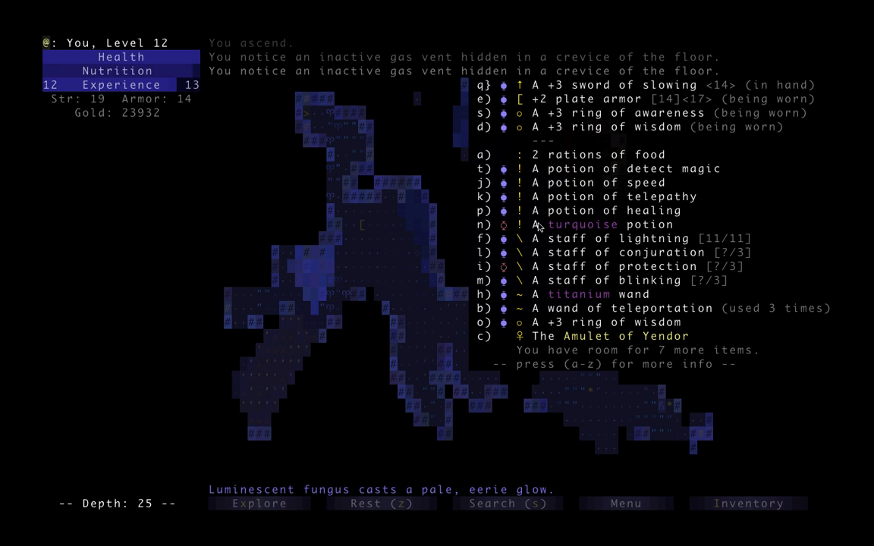
key("Escape")
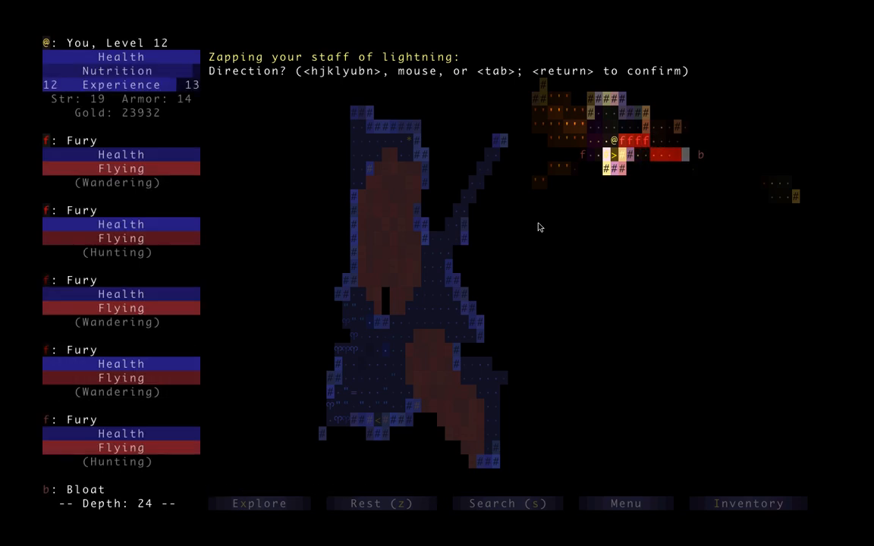
Fire lightning at the furies, then use items for telepathy and dragon discord
key("return")
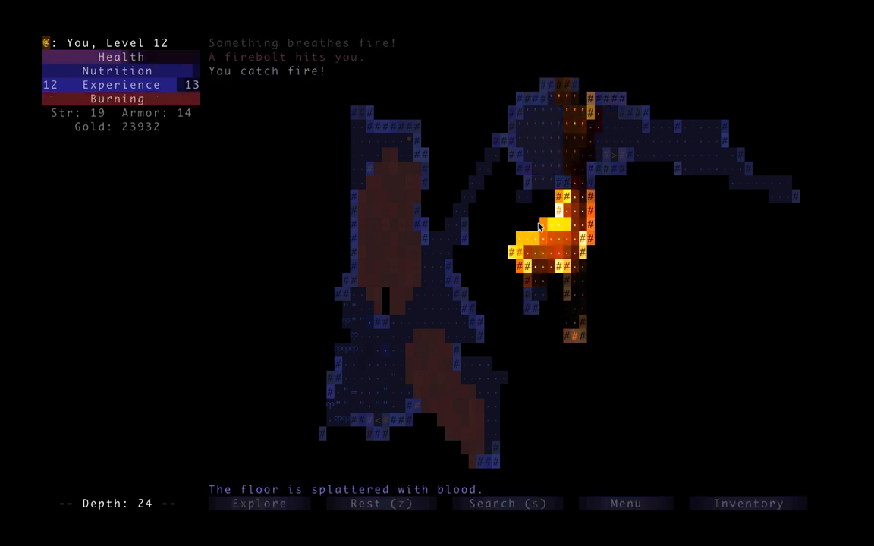
key("a")
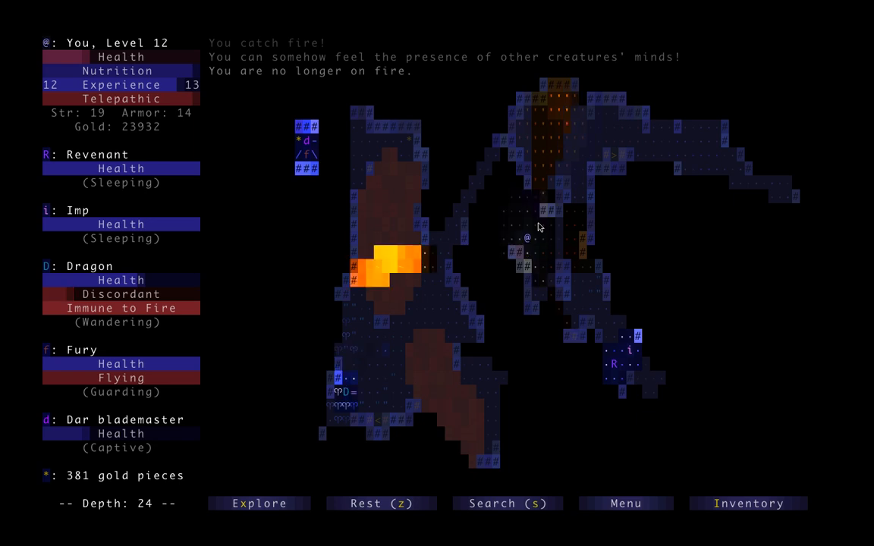
Drink the potion of healing, then ascend to the depth 23 upward staircase
key("a")
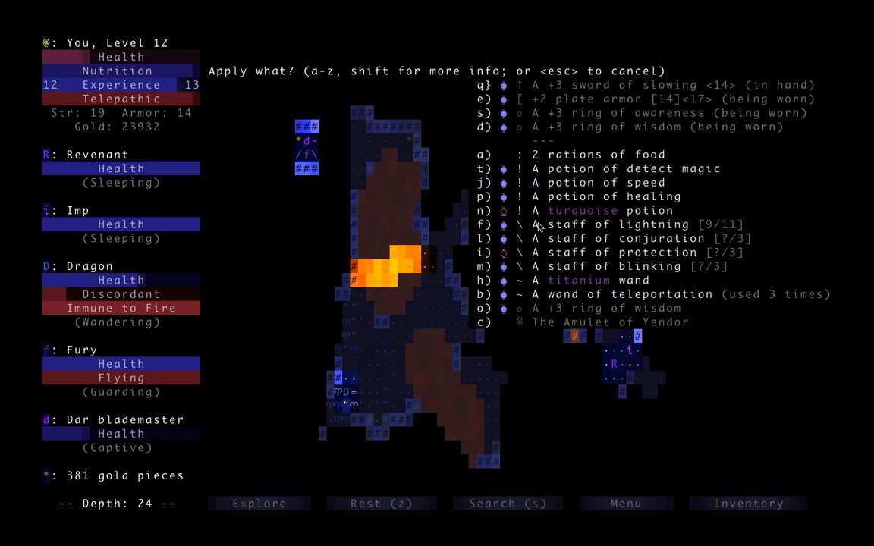
key("p")
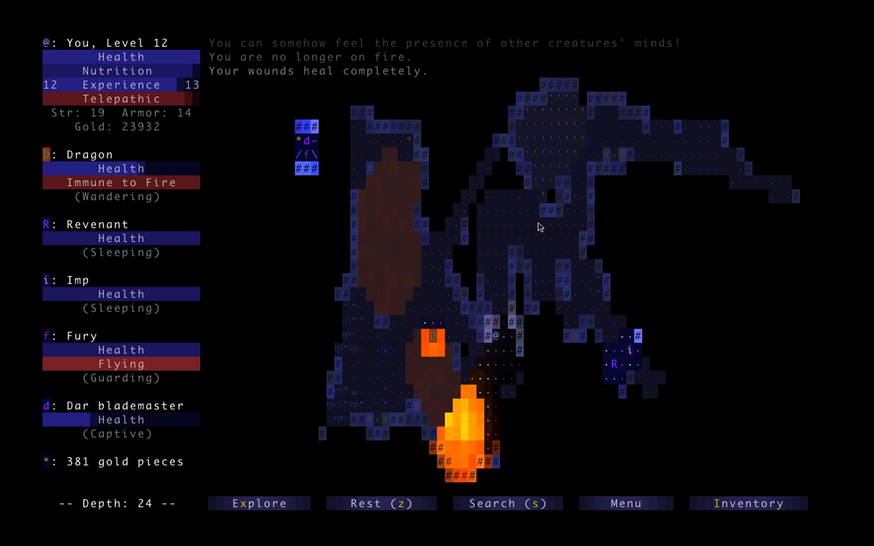
key("a")
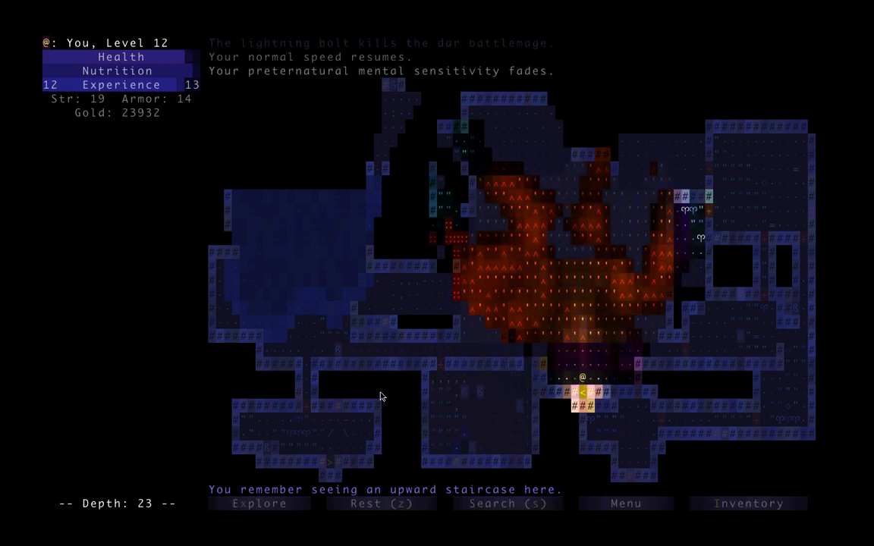
Travel up successive staircases to depth 11, zapping lightning at a vampire bat
key("<")
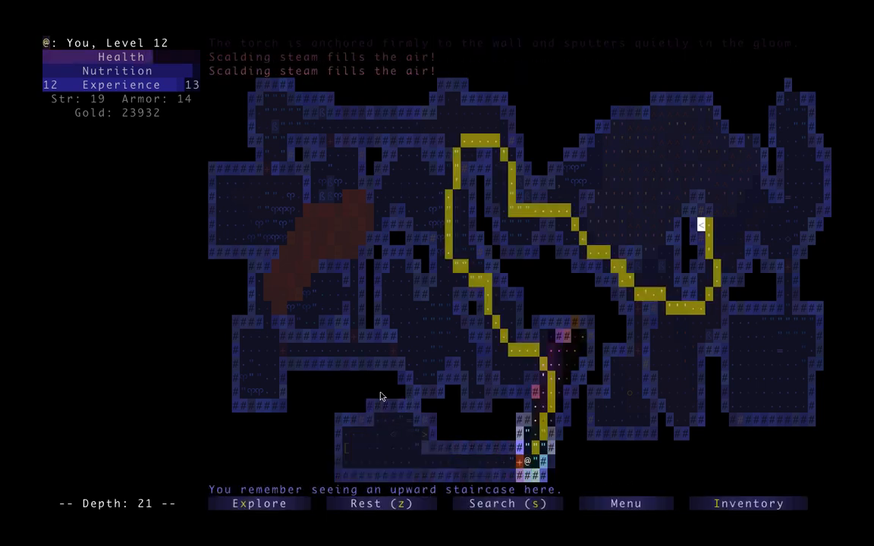
key("<")
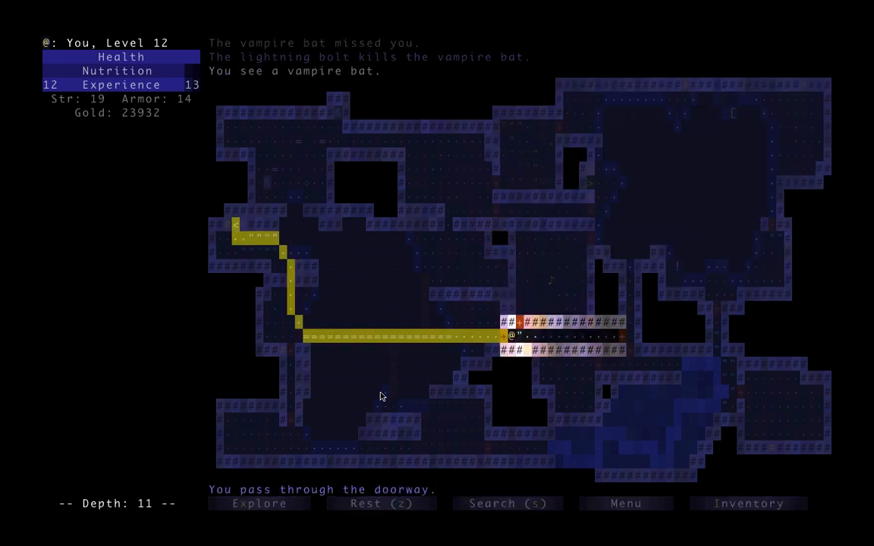
Travel up through depth 2 and exit the dungeon carrying the Amulet
key("<")
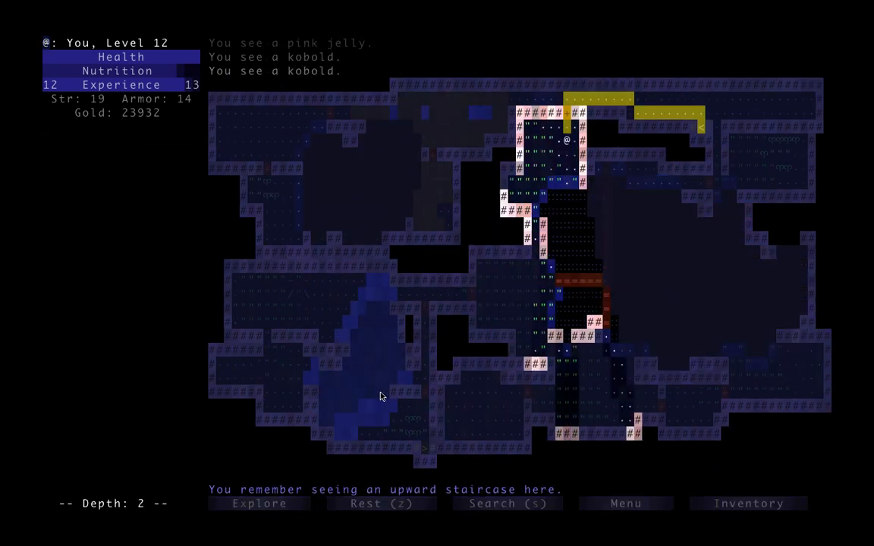
key("<")
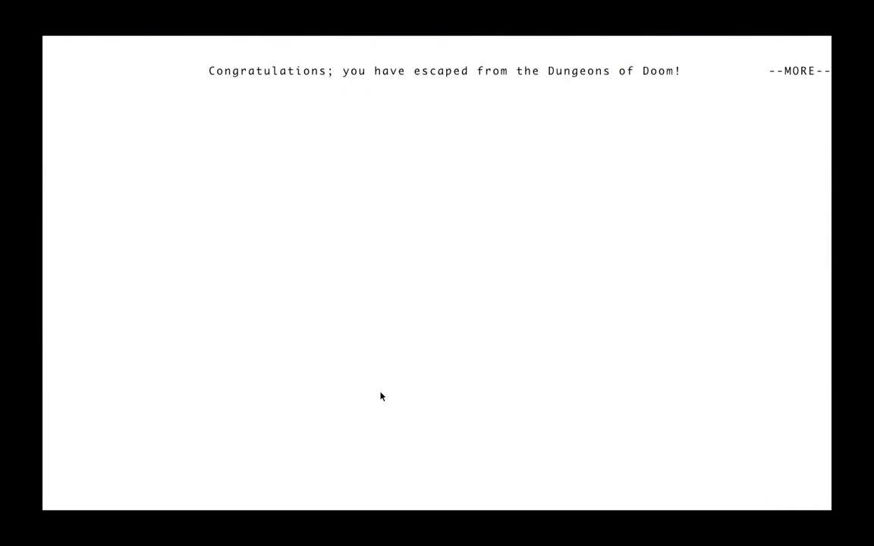
Dismiss the escape congratulations message to reach the 47224 item tally
key("space")
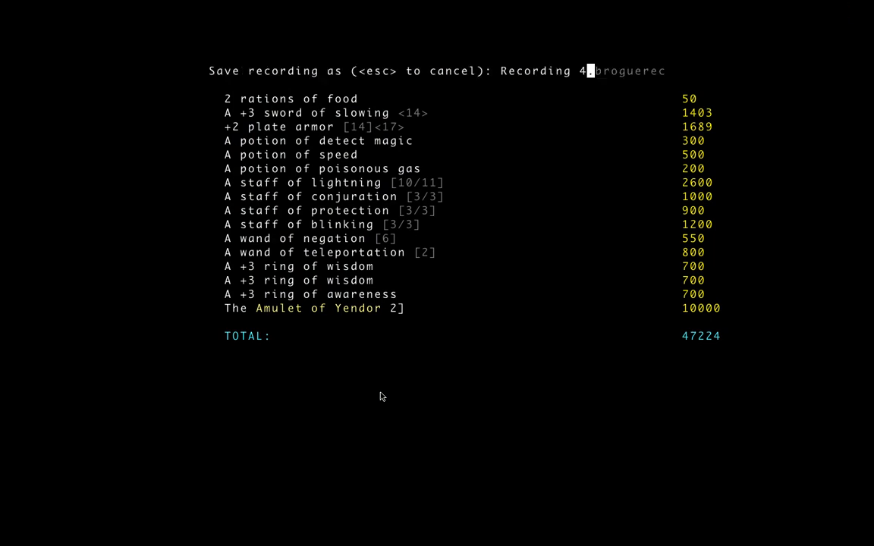
Name the game recording 'Victory_' and confirm it
type("V")
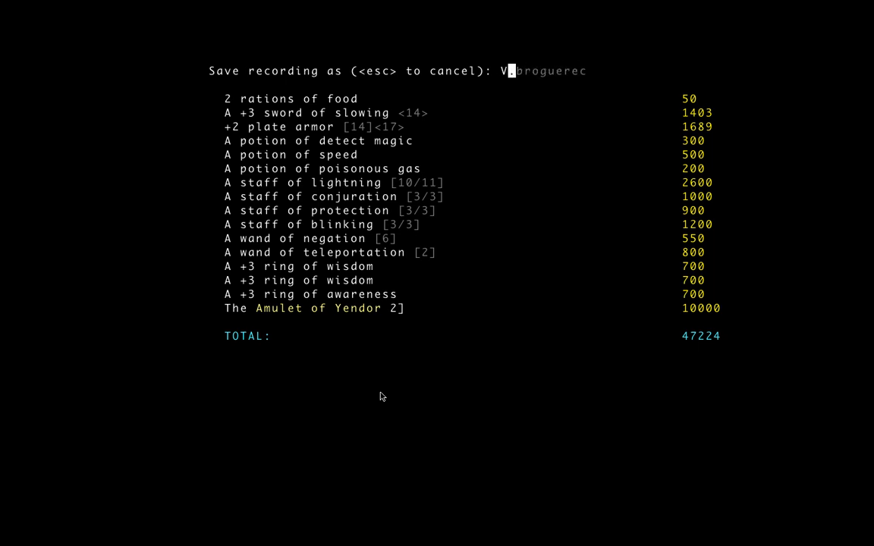
type("ictory")
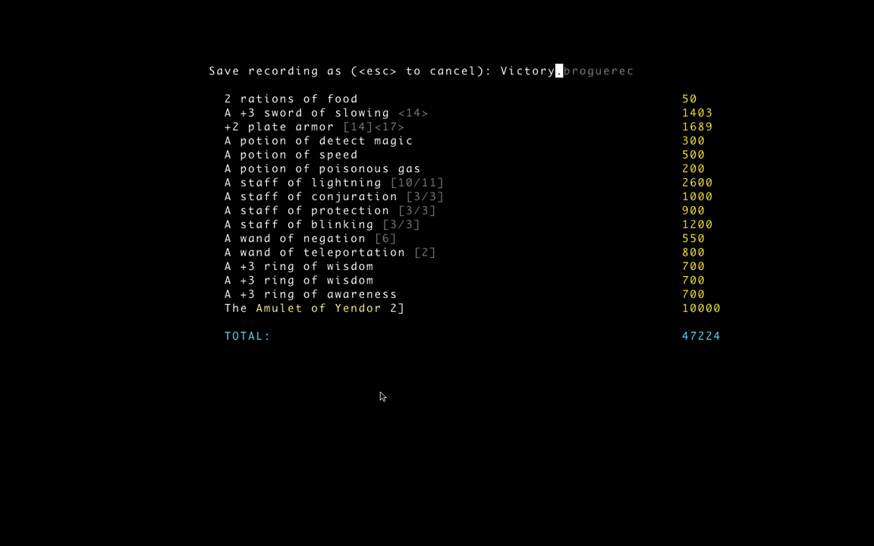
type("_")
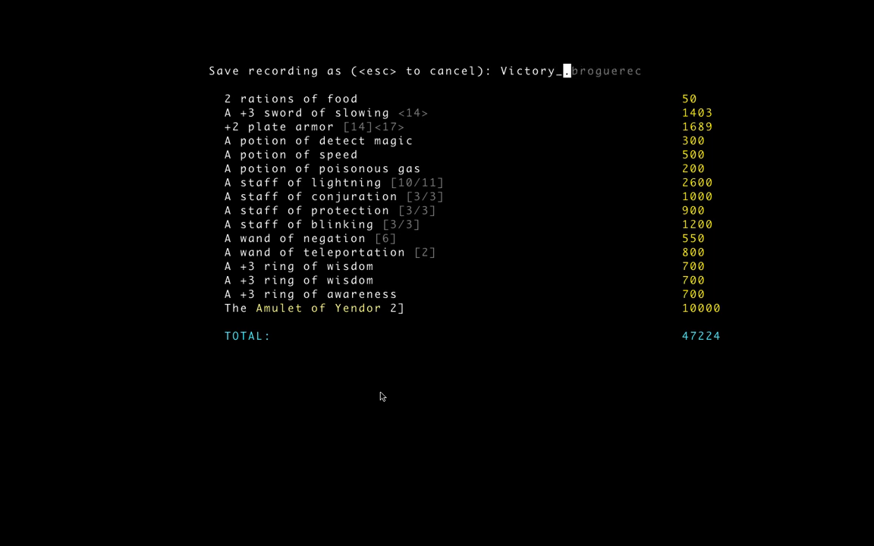
key("enter")
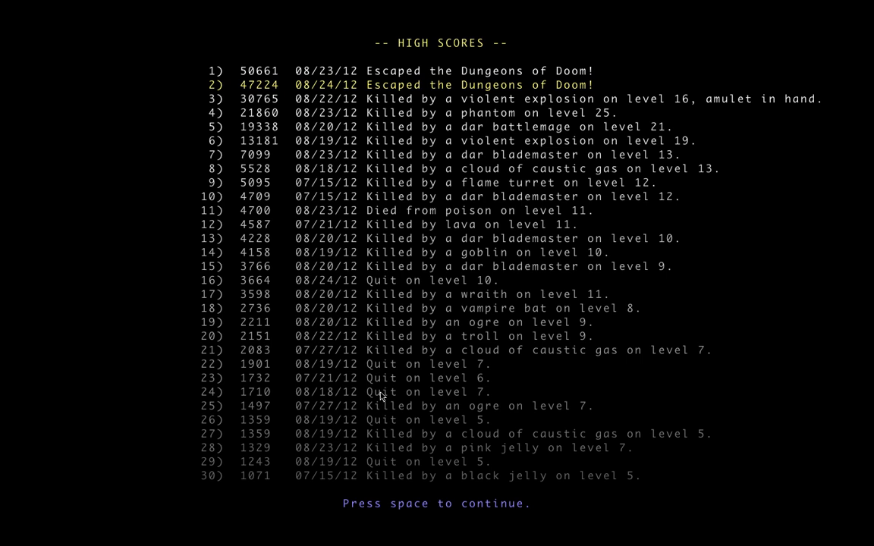